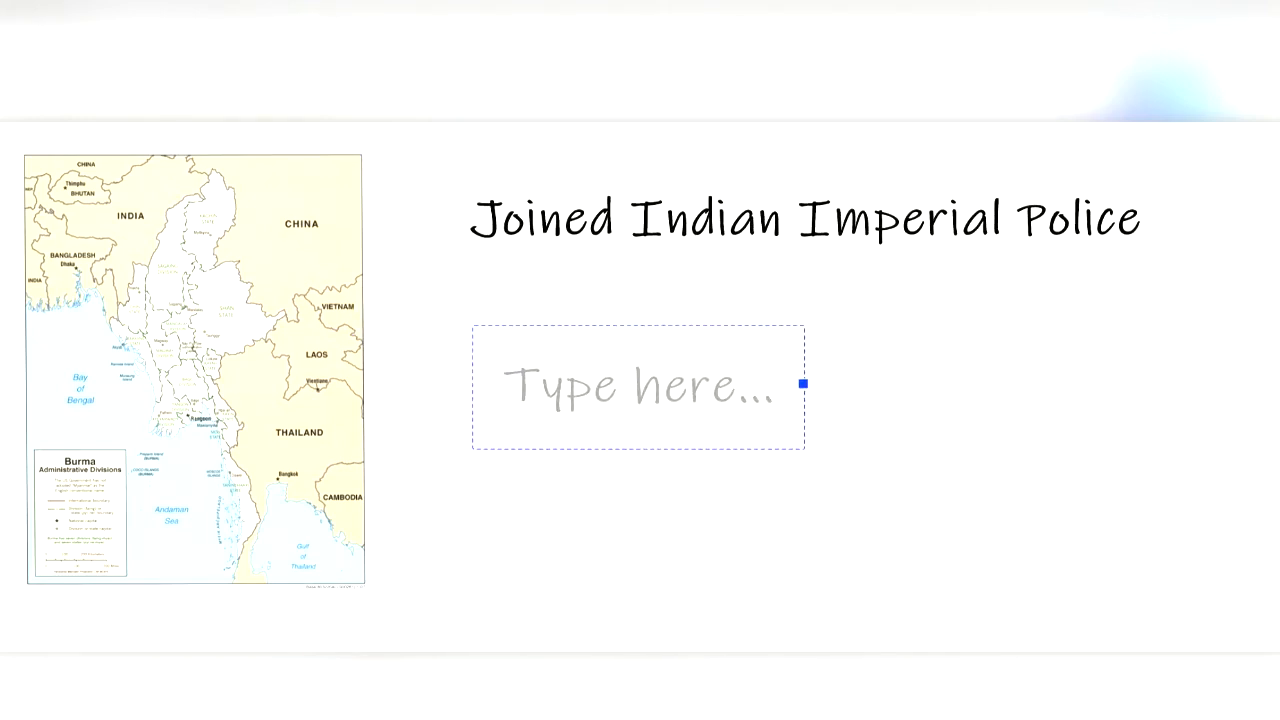
- Add the caption 'Resigned in 1927' beneath the Indian Imperial Police line
{"action": "type", "text": "Resig"}
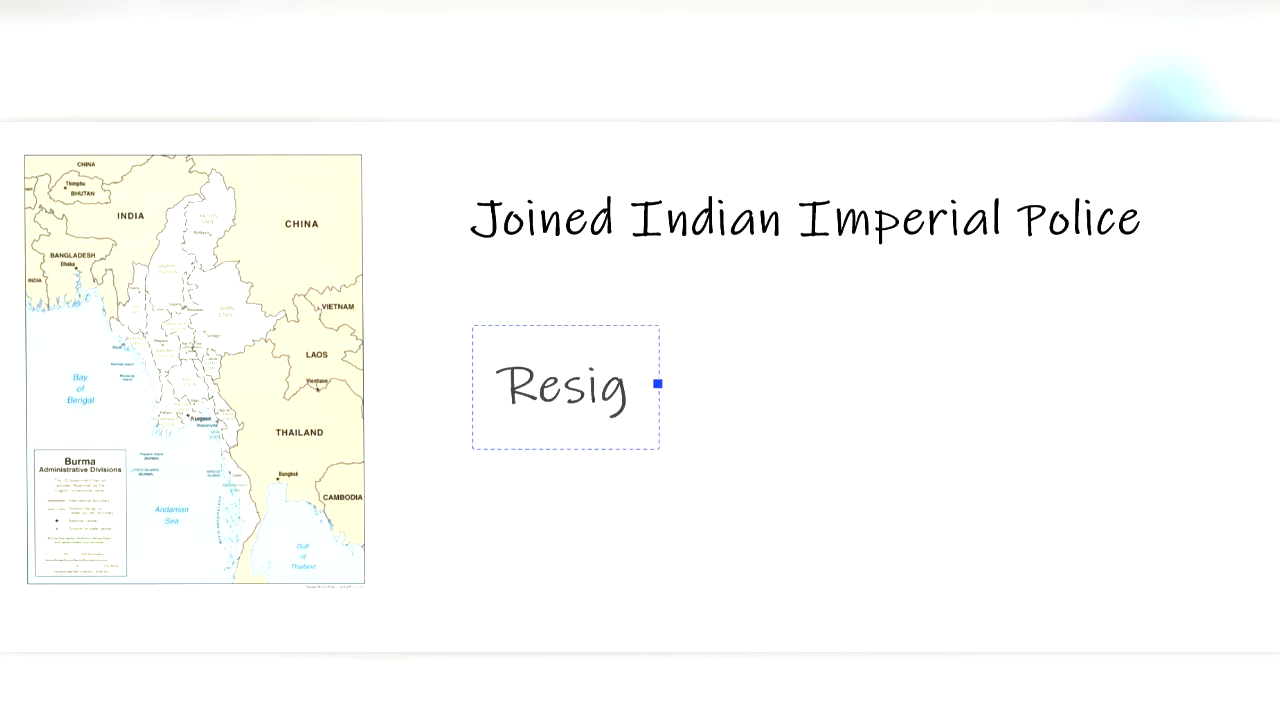
{"action": "type", "text": "ned in 19"}
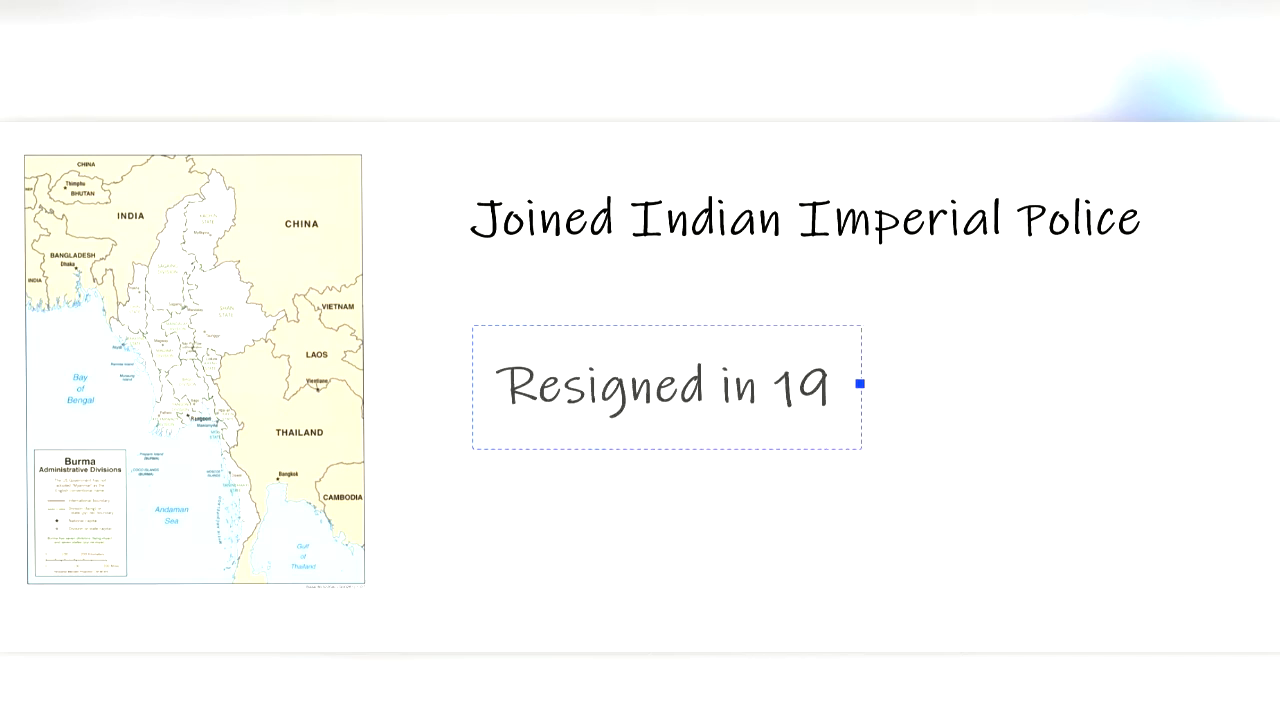
{"action": "type", "text": "27"}
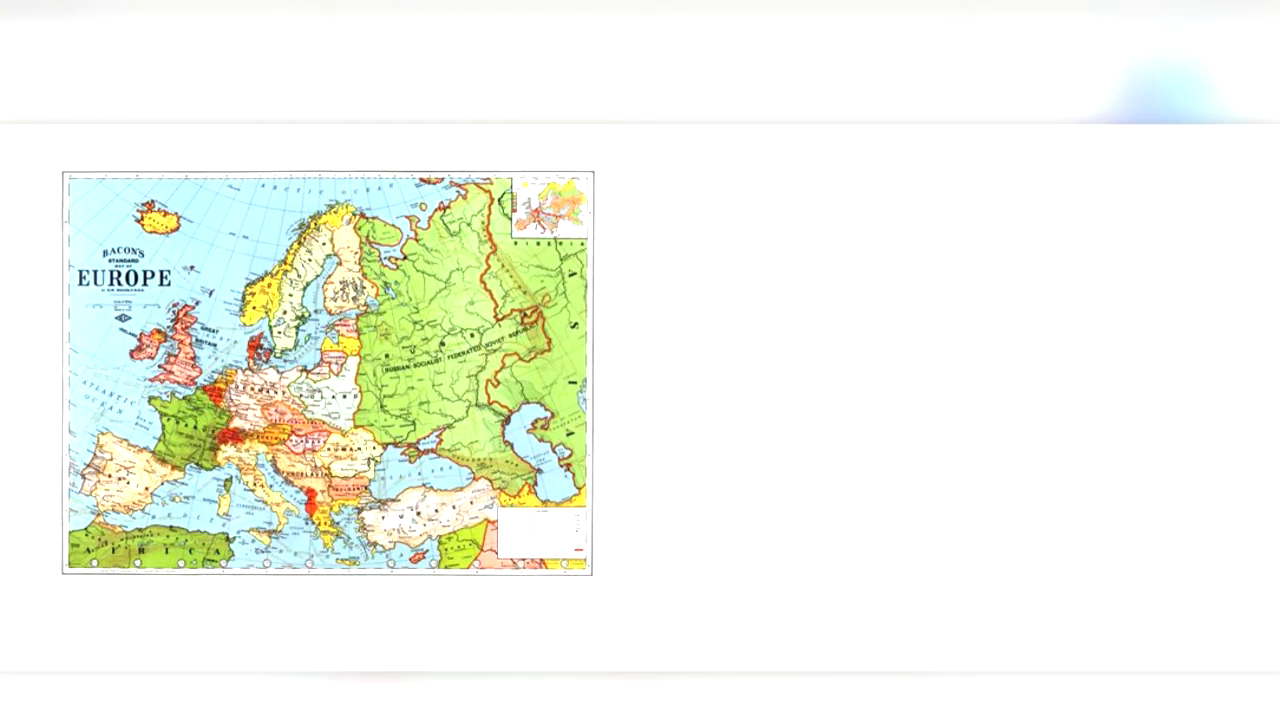
- Circle Britain and France in red and caption the map 'Democratic Socialist'
{"action": "left_click", "coordinate": [189, 379]}
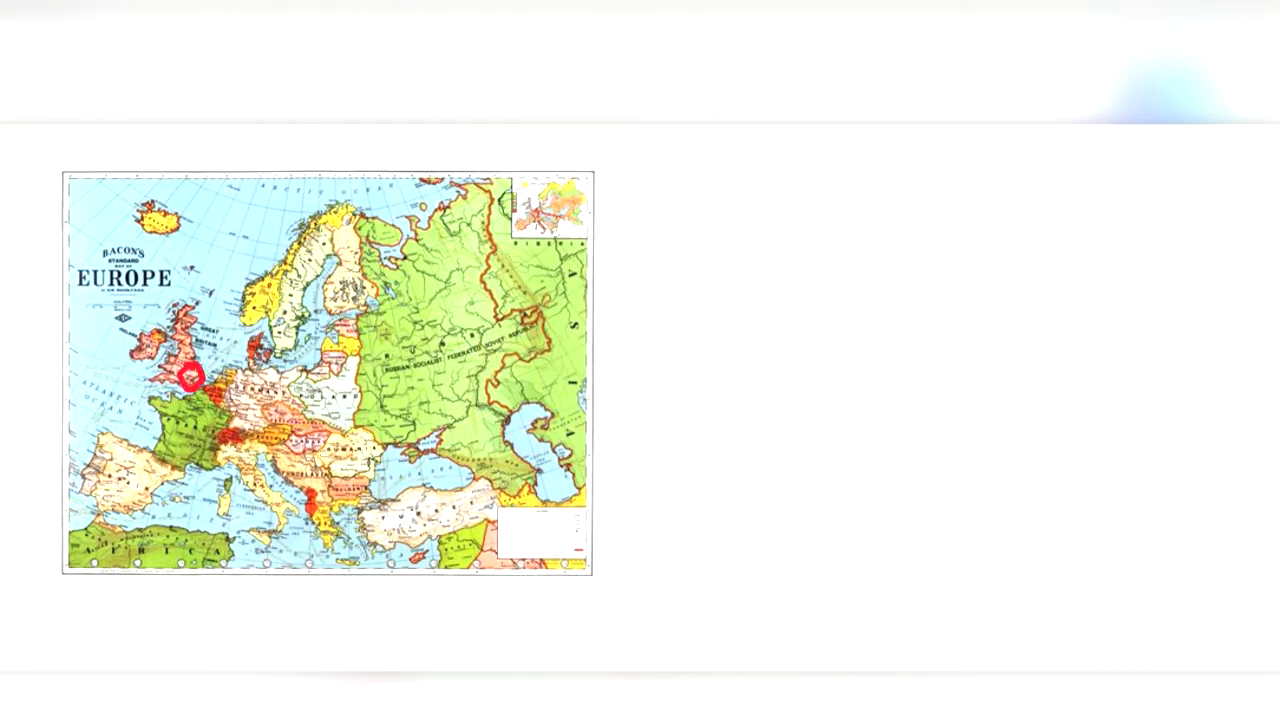
{"action": "left_click_drag", "start_coordinate": [180, 395], "coordinate": [215, 420]}
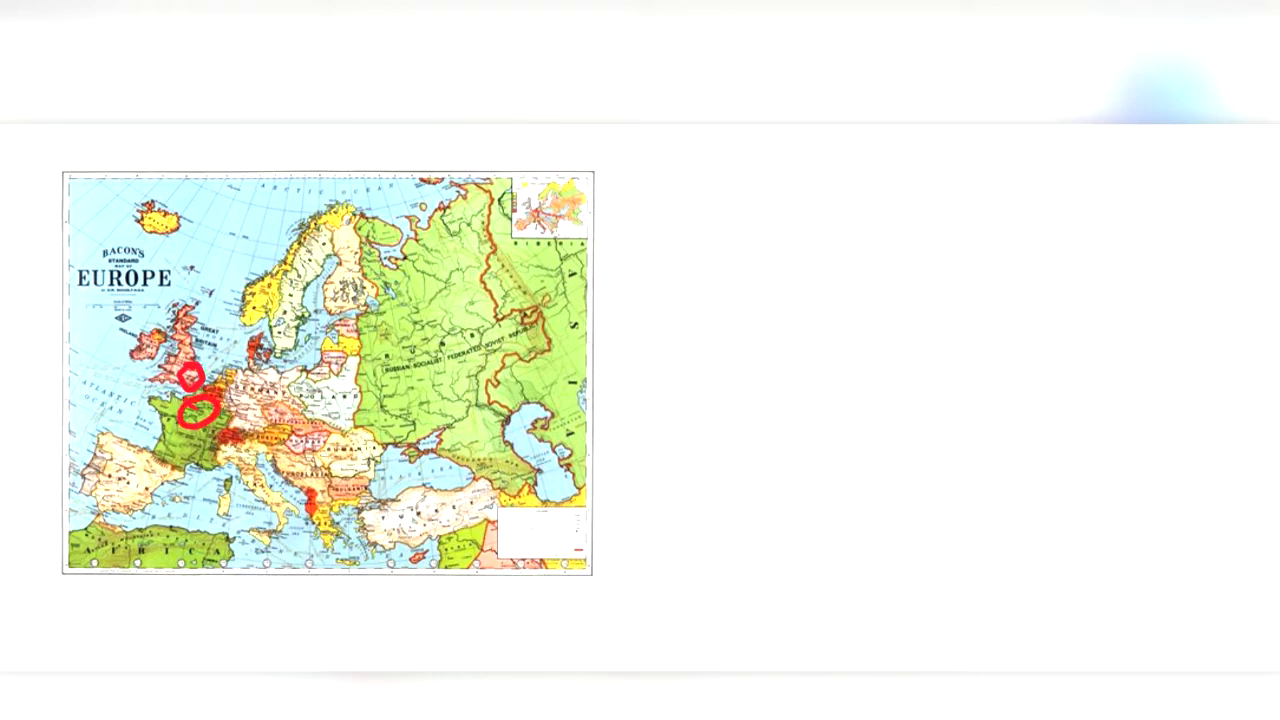
{"action": "left_click", "coordinate": [770, 212]}
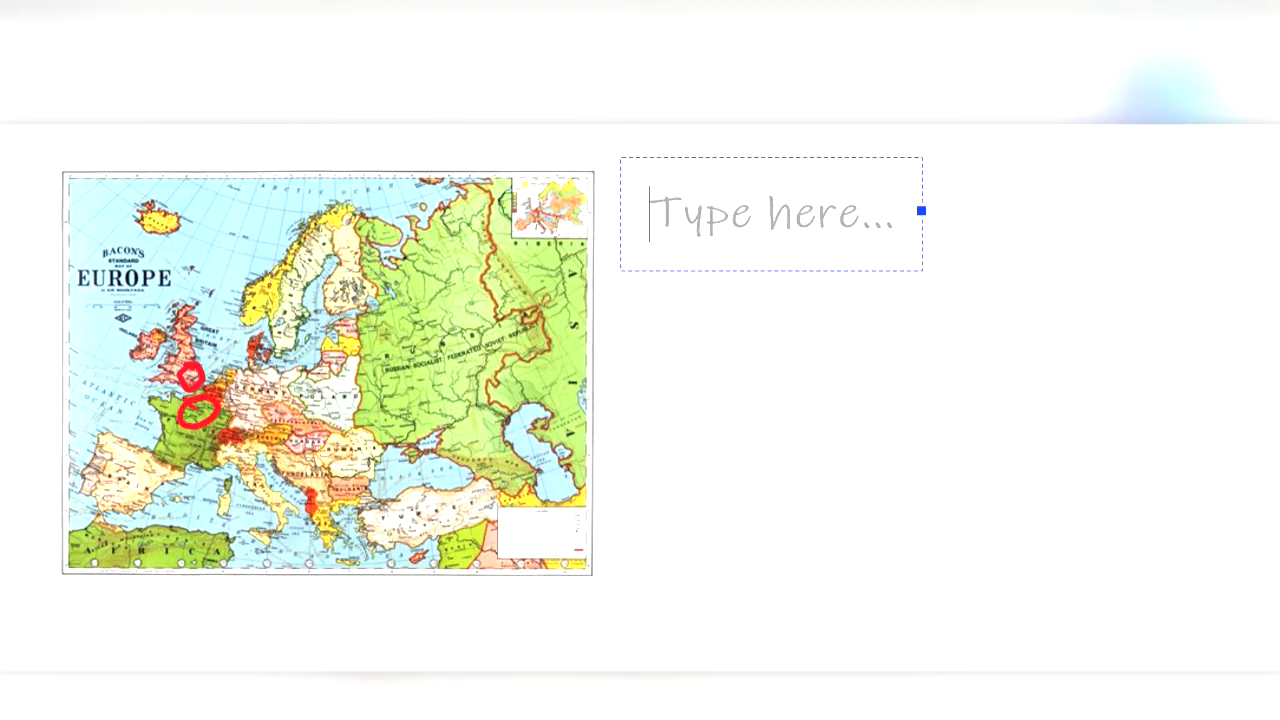
{"action": "type", "text": "Democ"}
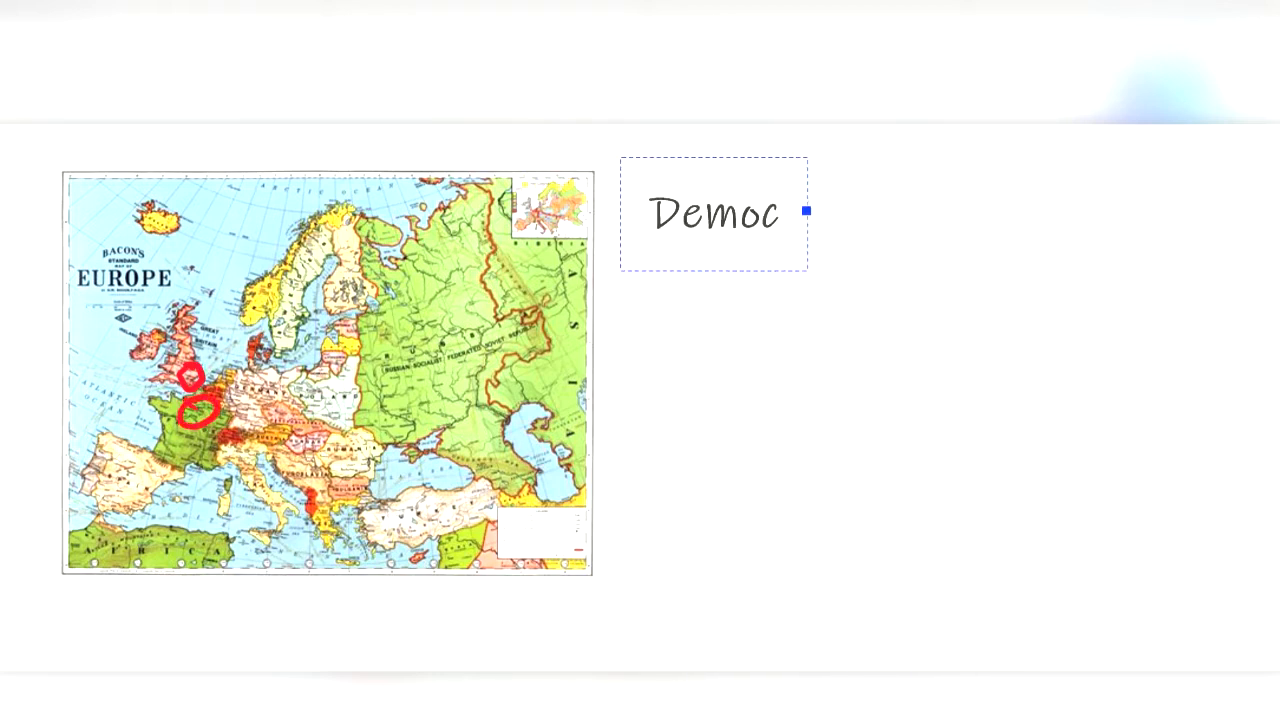
{"action": "type", "text": "ratic Soci"}
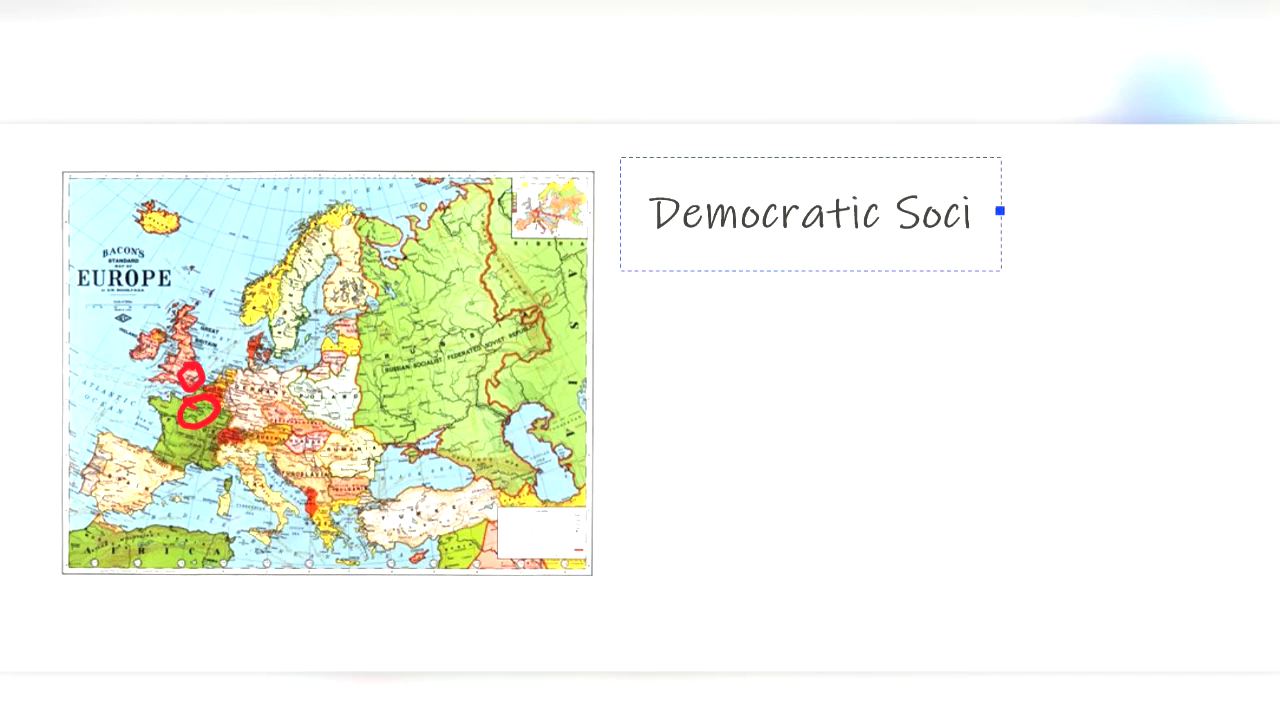
{"action": "type", "text": "alist"}
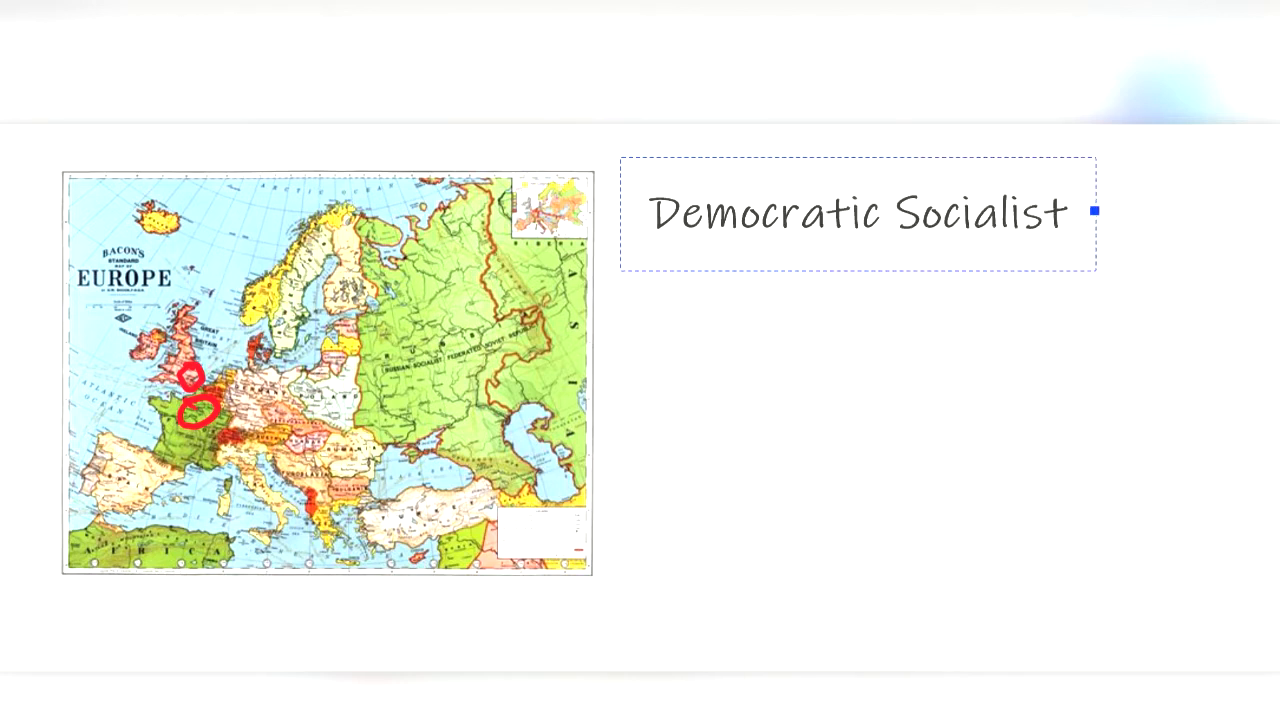
- Add the caption 'Fought in Spanish Cival War Against Communism'
{"action": "type", "text": "Fought in Span"}
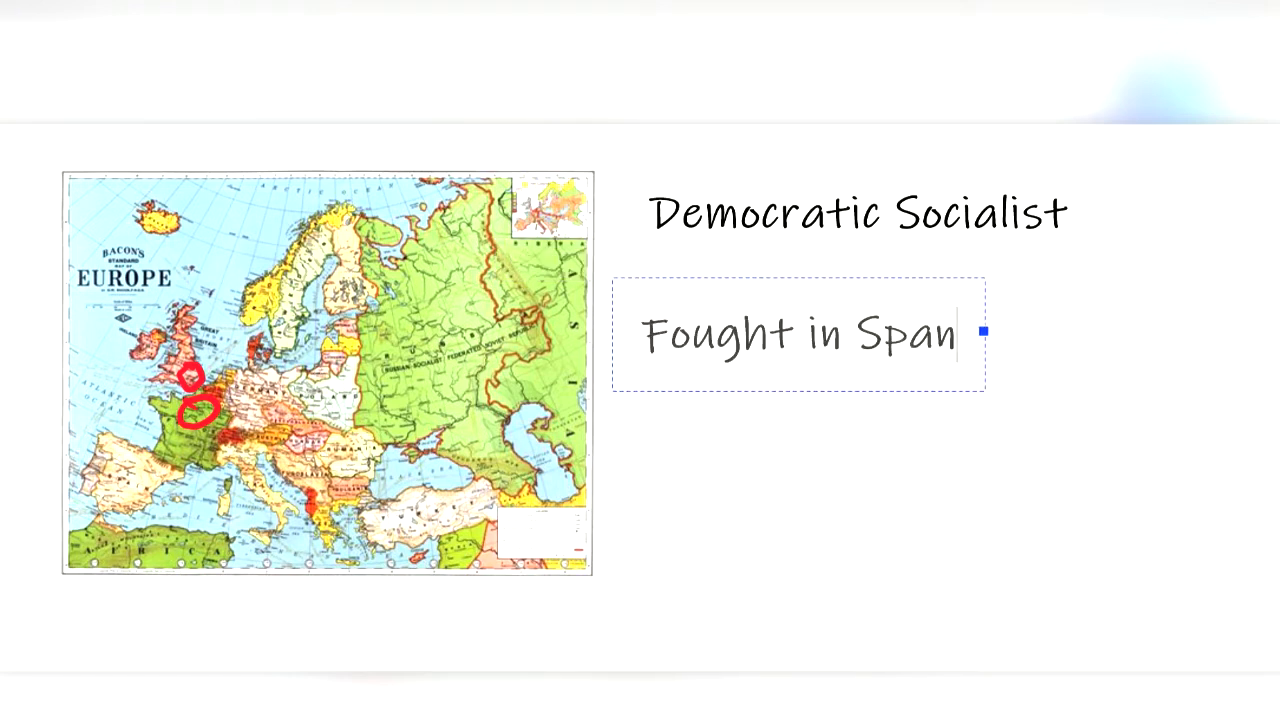
{"action": "type", "text": "ish Cival War"}
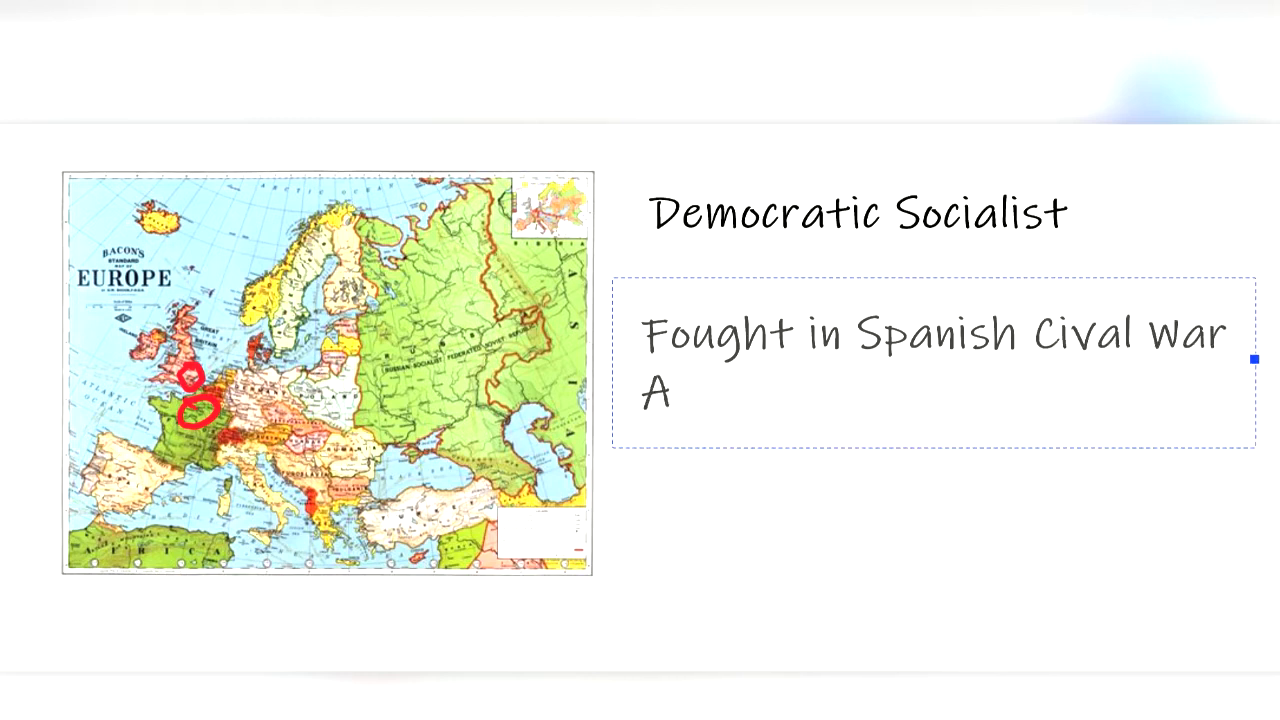
{"action": "type", "text": "gainst Co"}
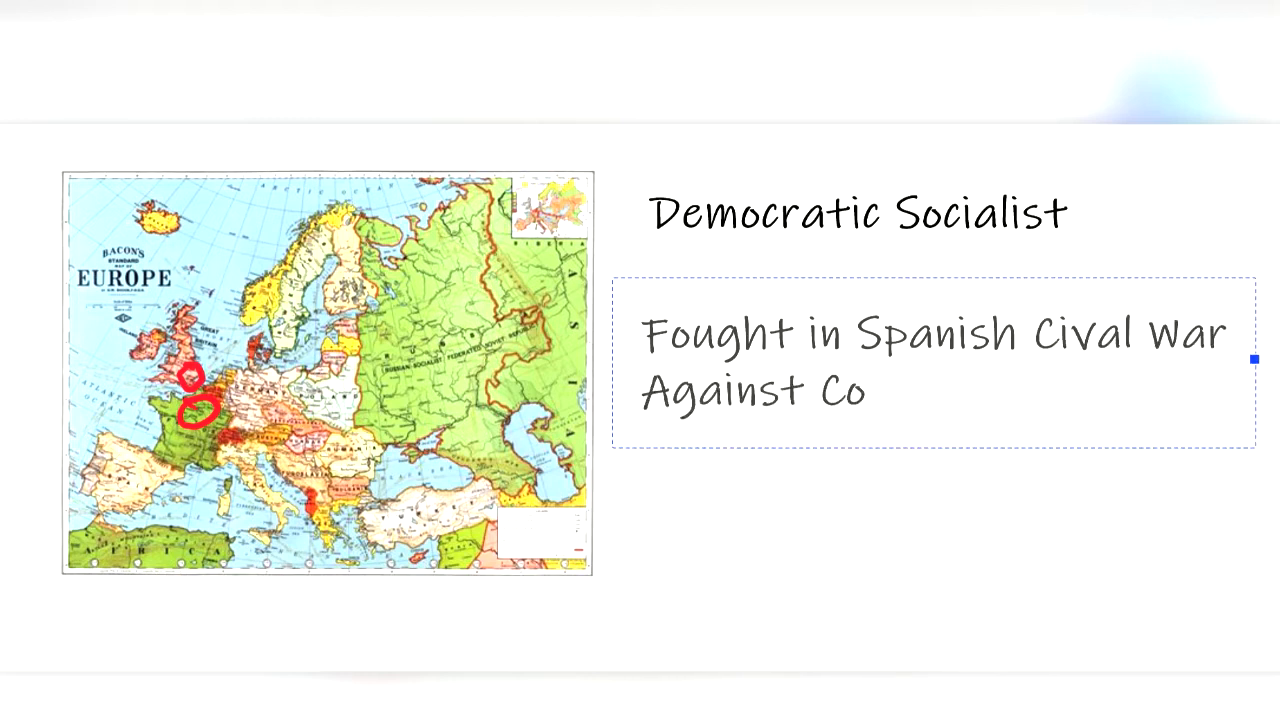
{"action": "type", "text": "mmunism"}
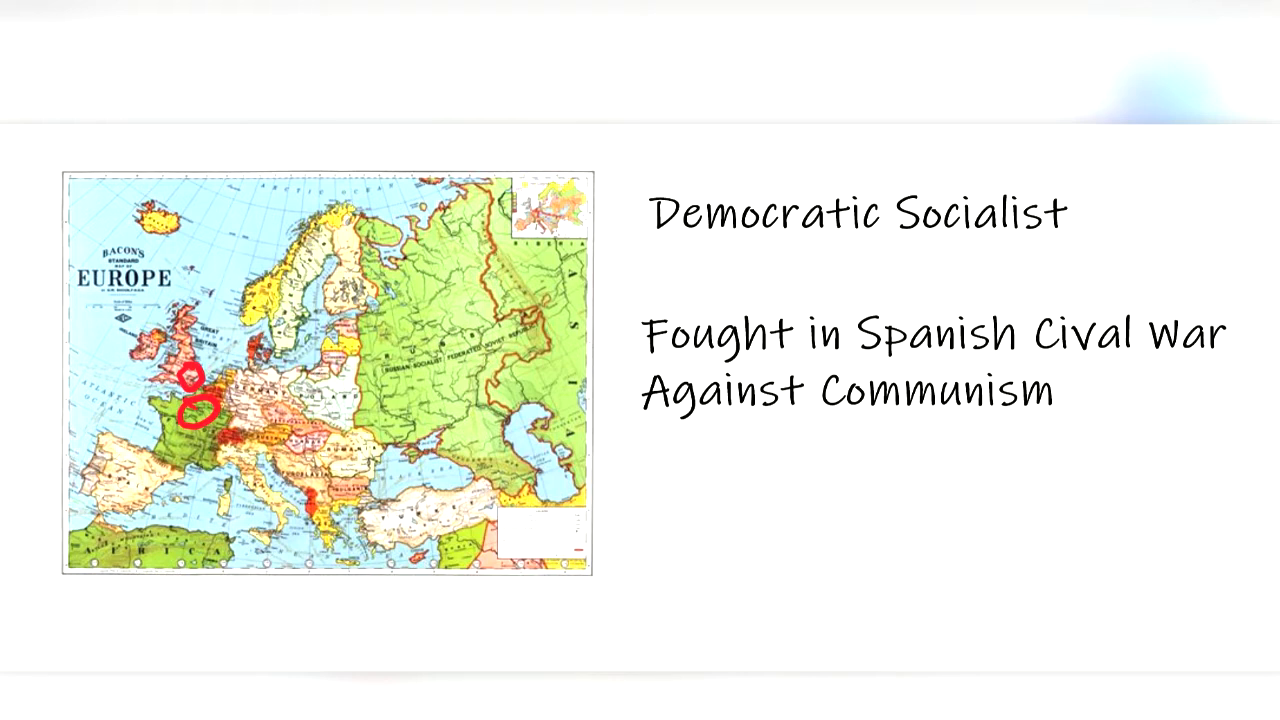
- Add the caption 'ANimal Farm and 1984' below the Spanish war text
{"action": "type", "text": "ANim"}
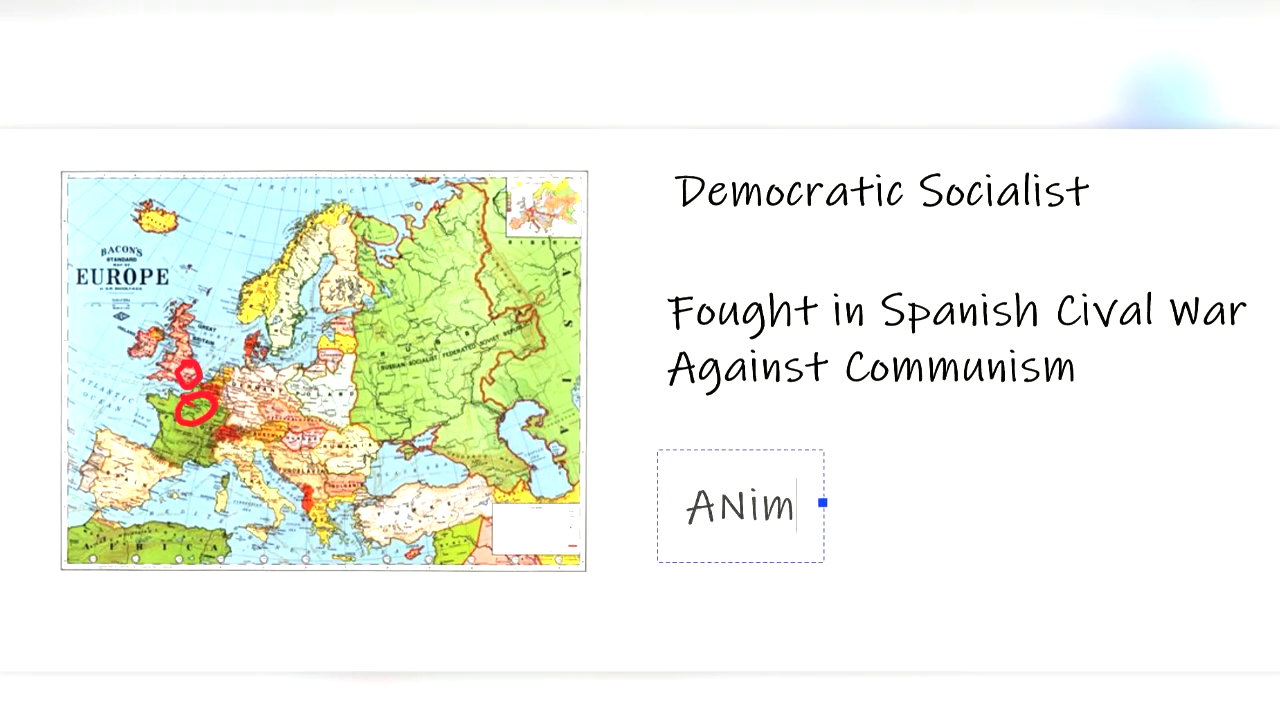
{"action": "type", "text": "al Farm"}
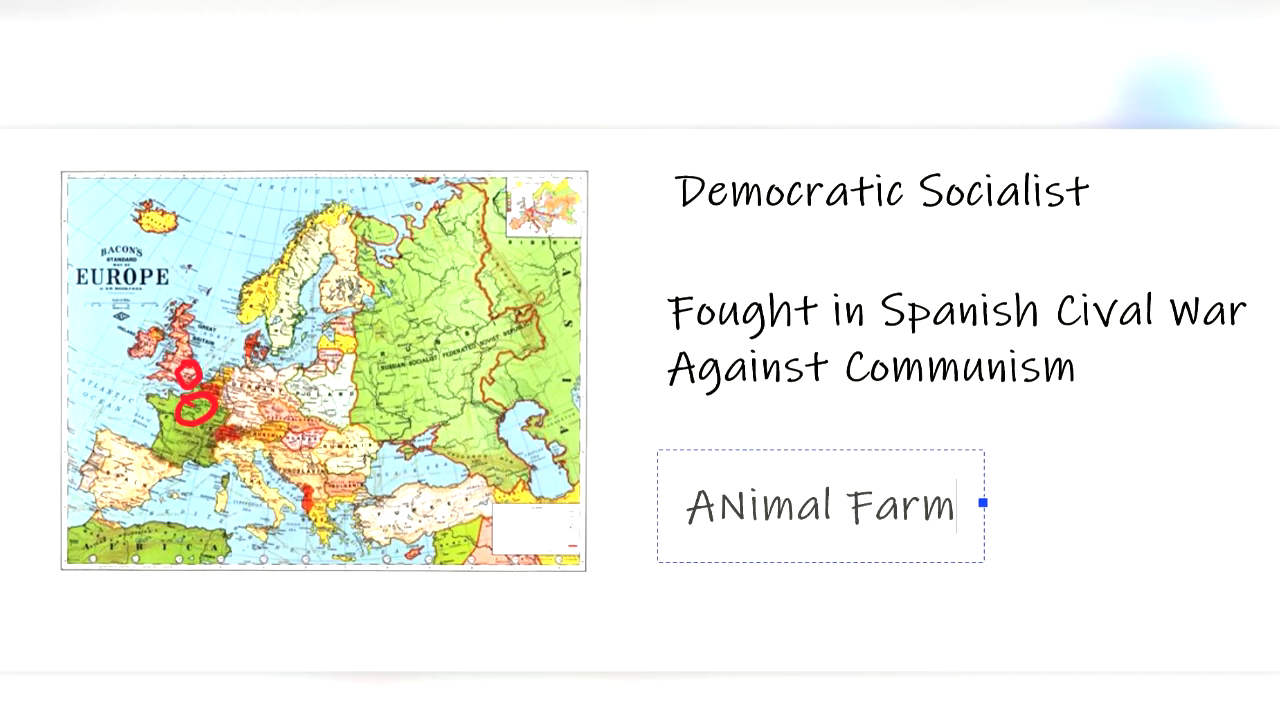
{"action": "type", "text": "a"}
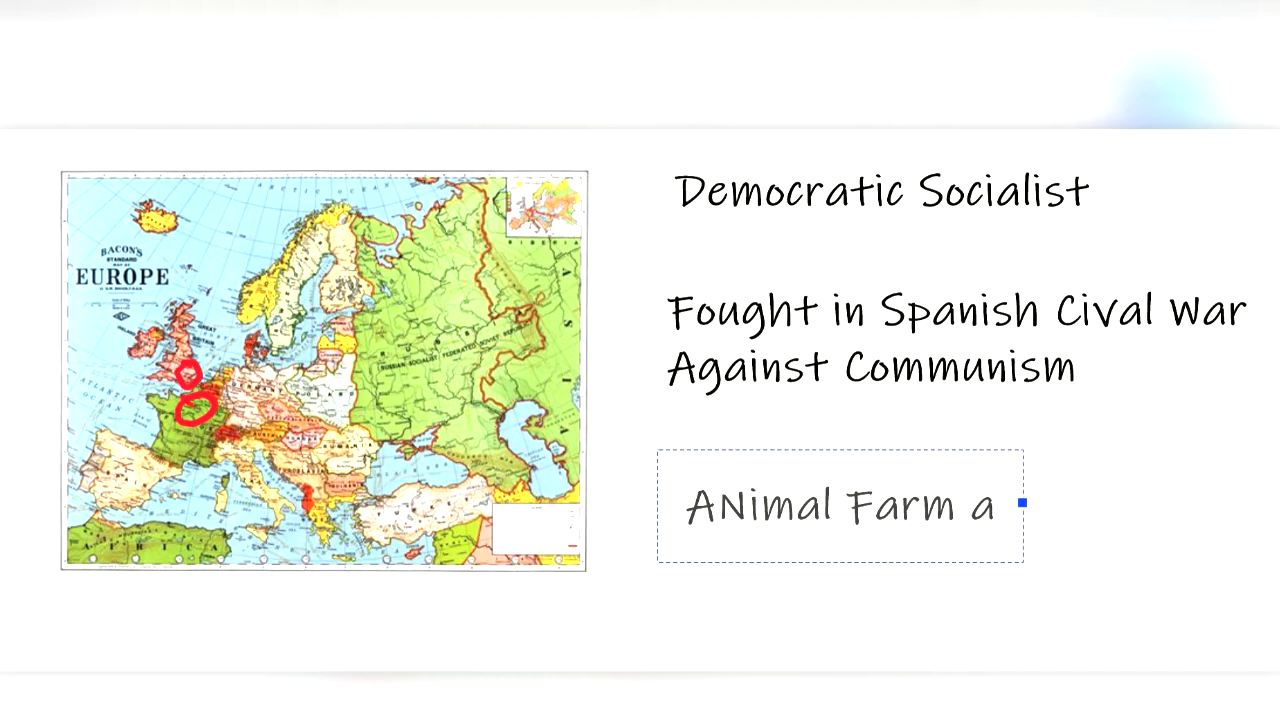
{"action": "type", "text": "nd 1984"}
{"action": "type", "text": "\"It was a cold day"}
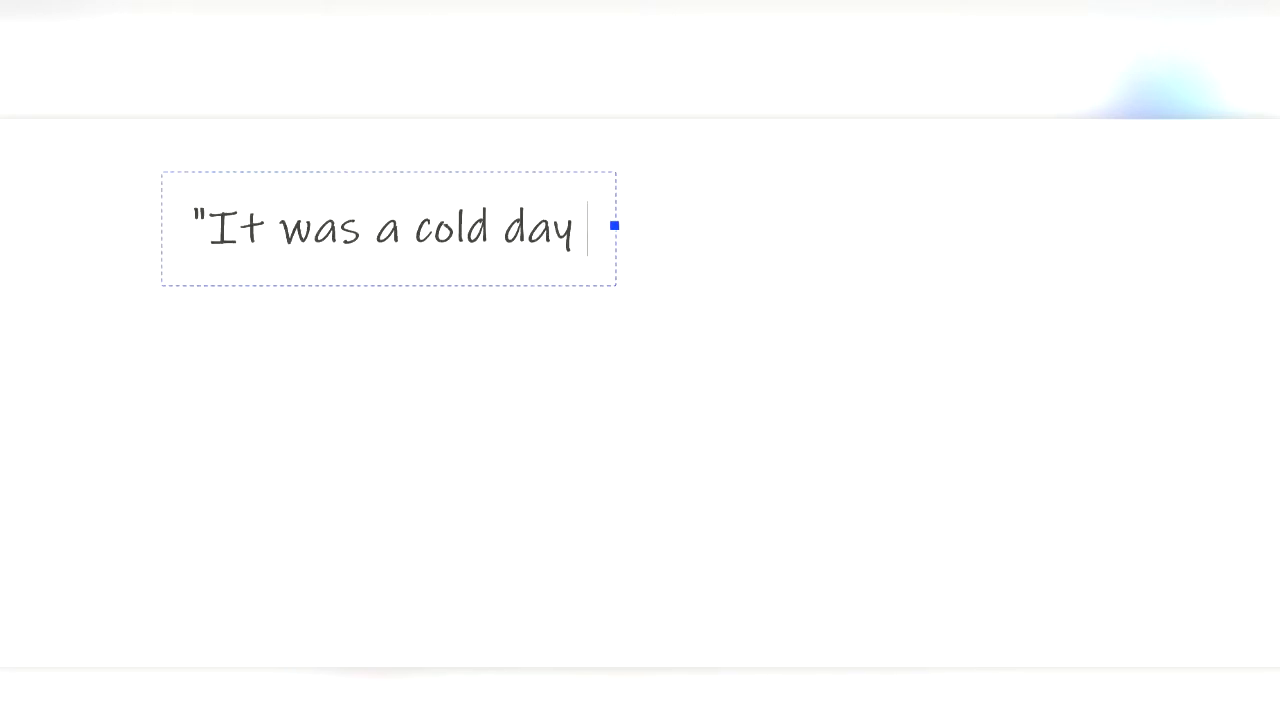
- Finish the quote '"It was a cold day in April and the clock was striking 13"' and add 'Big Brother is Watching you'
{"action": "type", "text": "in April and the clo"}
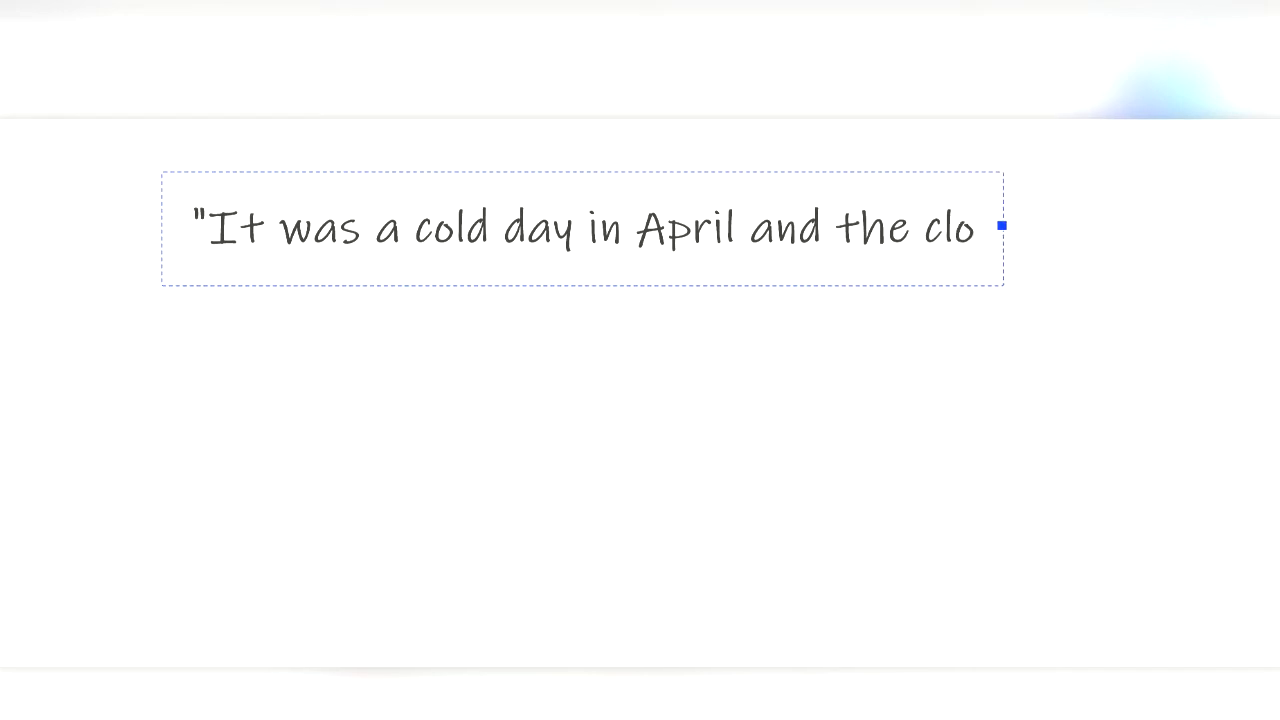
{"action": "type", "text": "ck was stri"}
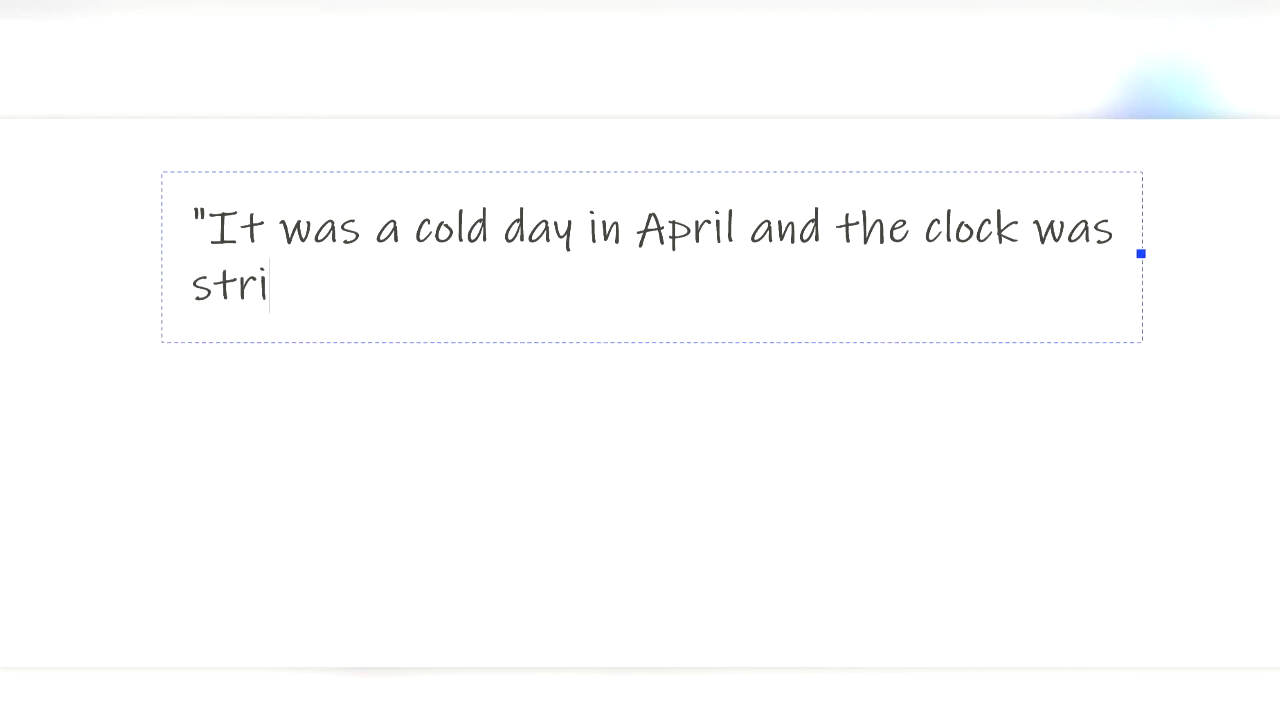
{"action": "type", "text": "king 13\""}
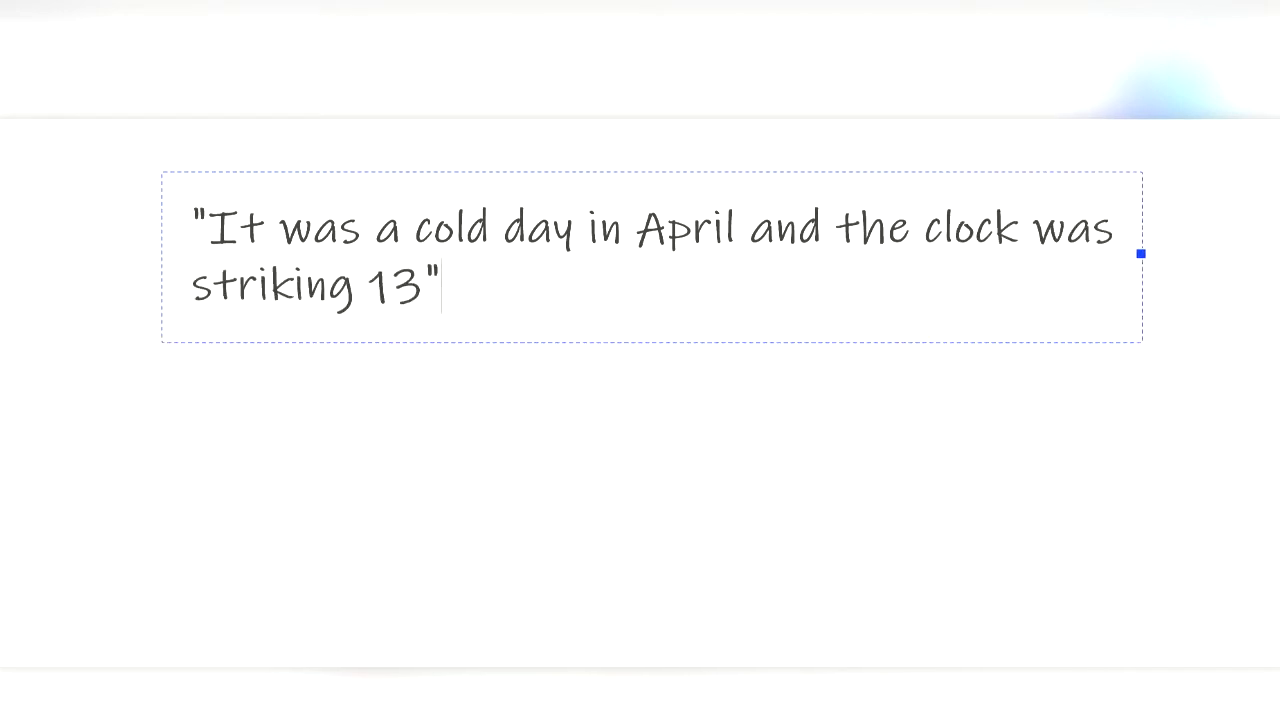
{"action": "type", "text": "Big Br"}
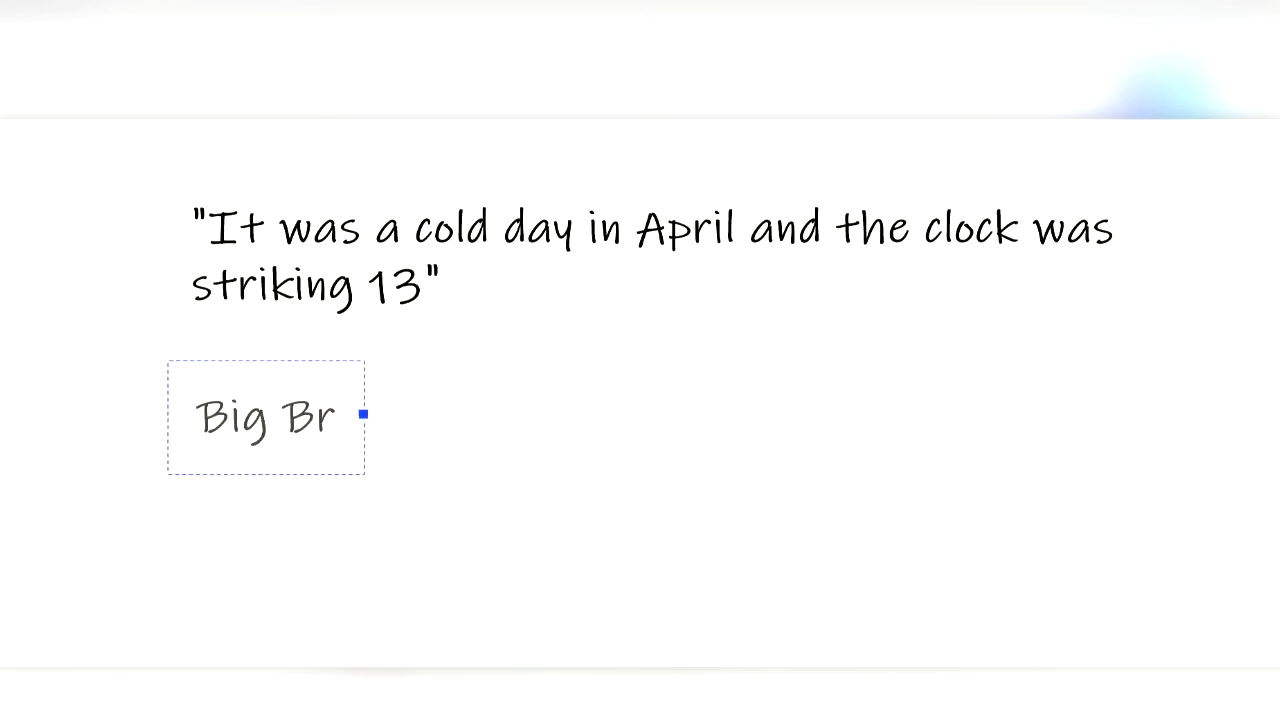
{"action": "type", "text": "other is Watching you"}
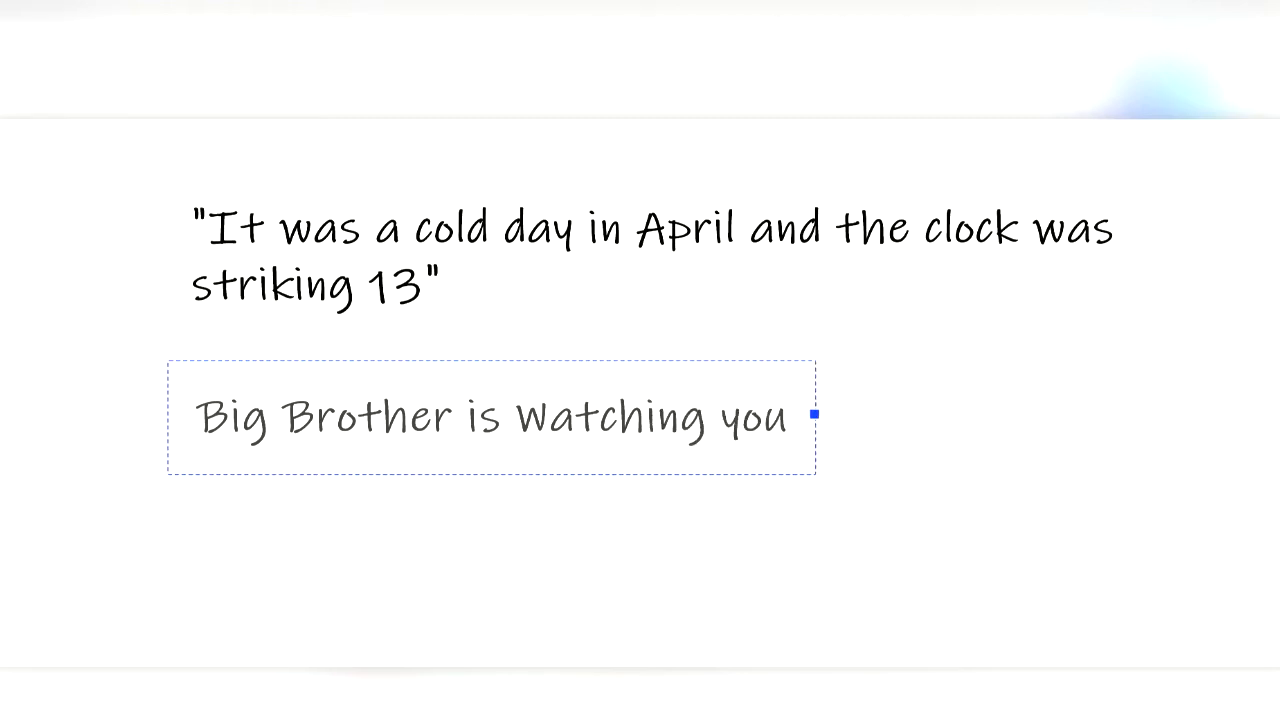
- Add the quote '"War is peace, Freedom is Slavery, Ignorance is strength"'
{"action": "type", "text": "\"War is peace"}
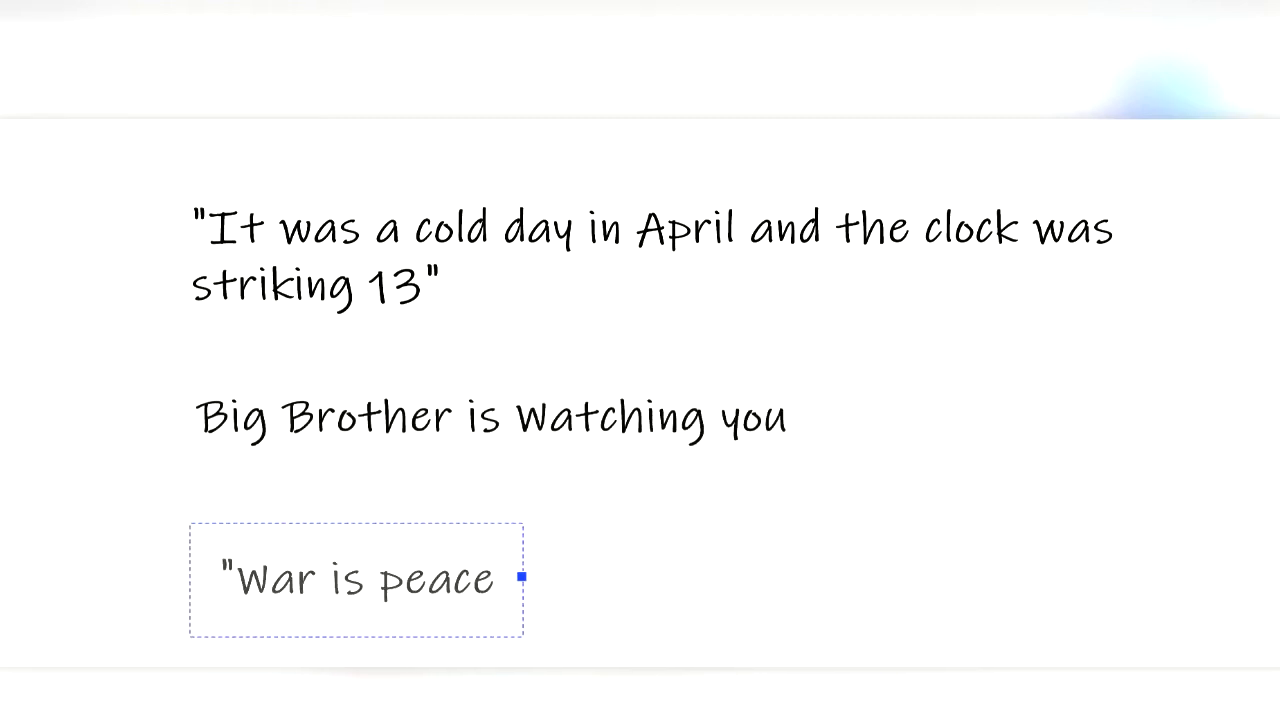
{"action": "type", "text": ", Freedom is Slavery"}
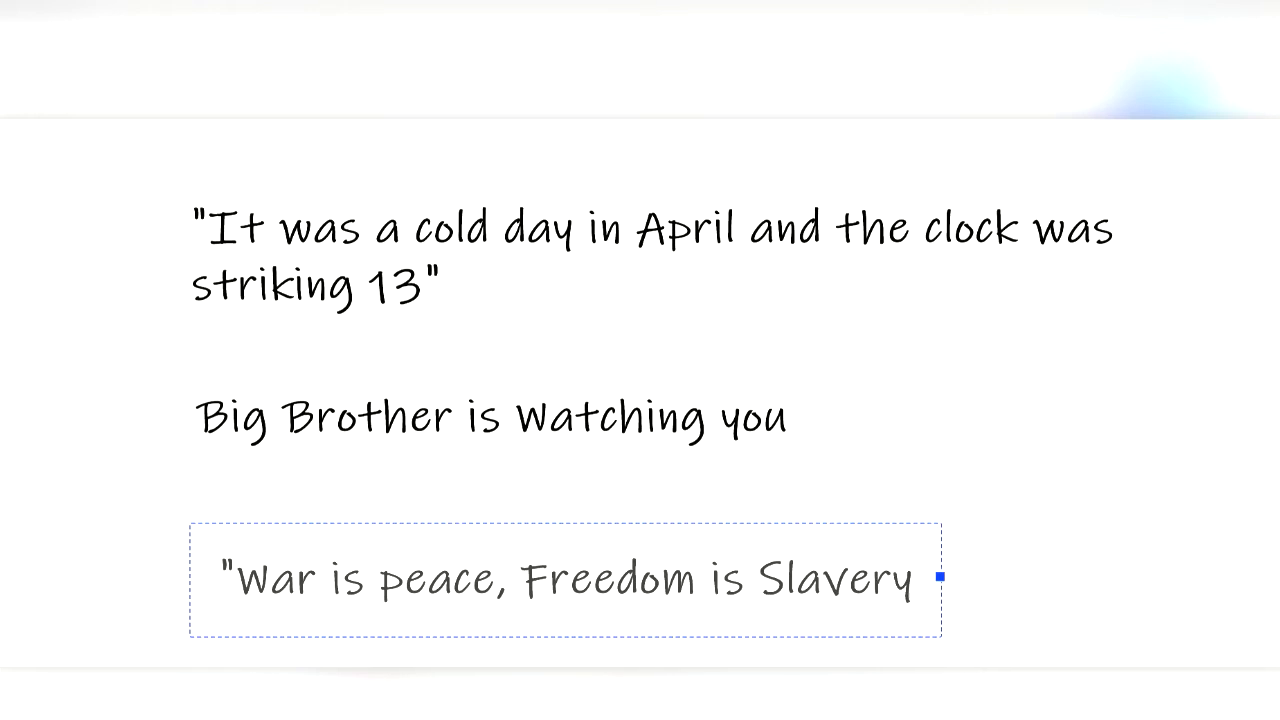
{"action": "type", "text": ", Ignorance is"}
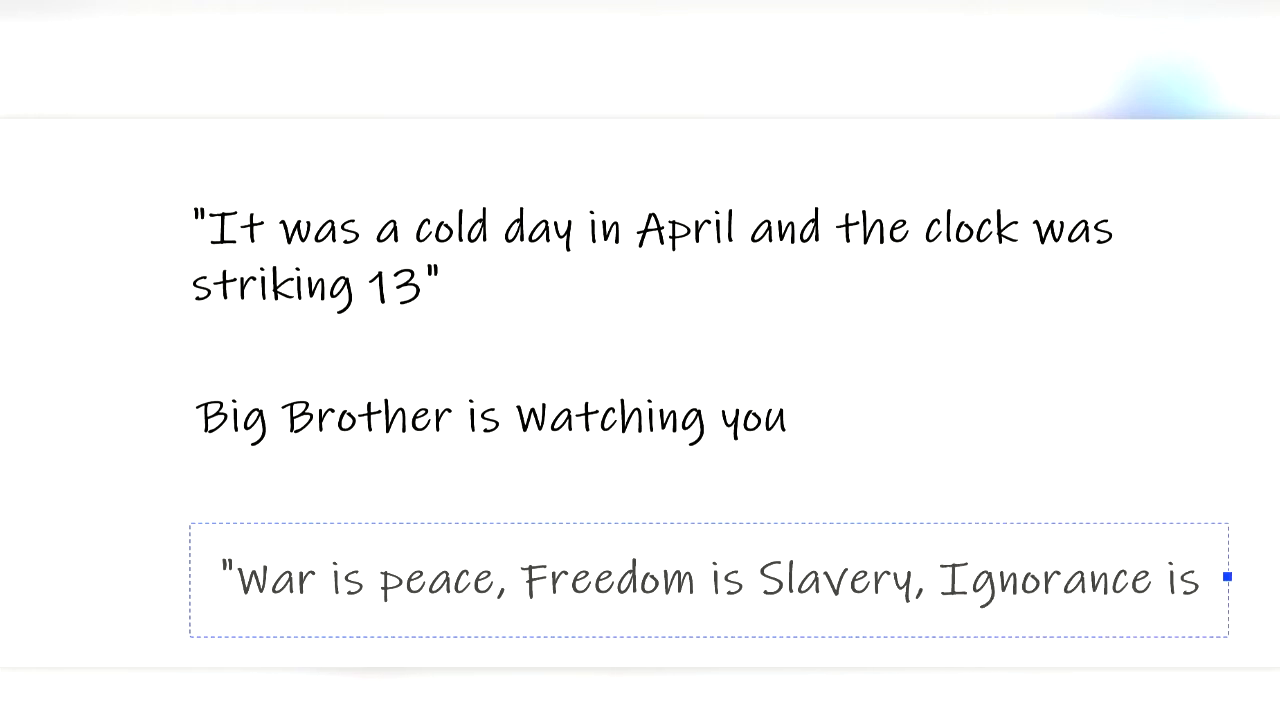
{"action": "type", "text": "strength\""}
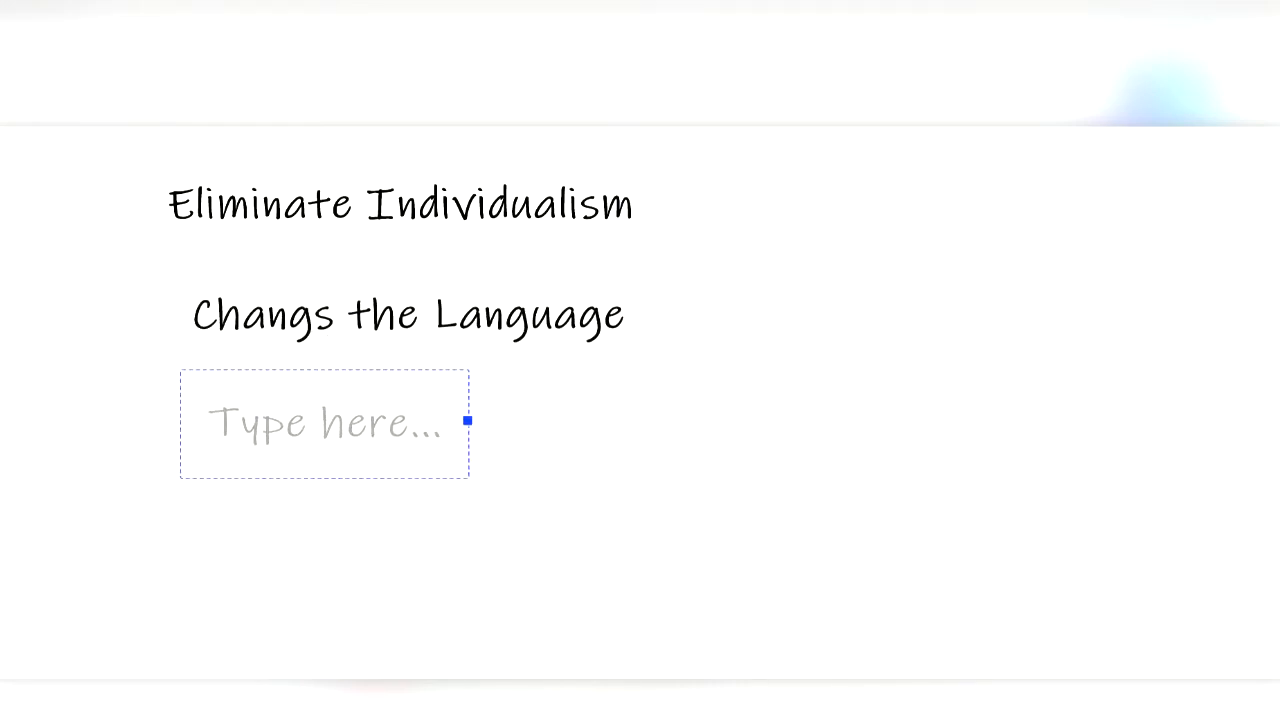
- Add 'COntrol Thoughts' under the themes and begin a line reading 'The Party is'
{"action": "type", "text": "COntrol Thoughts"}
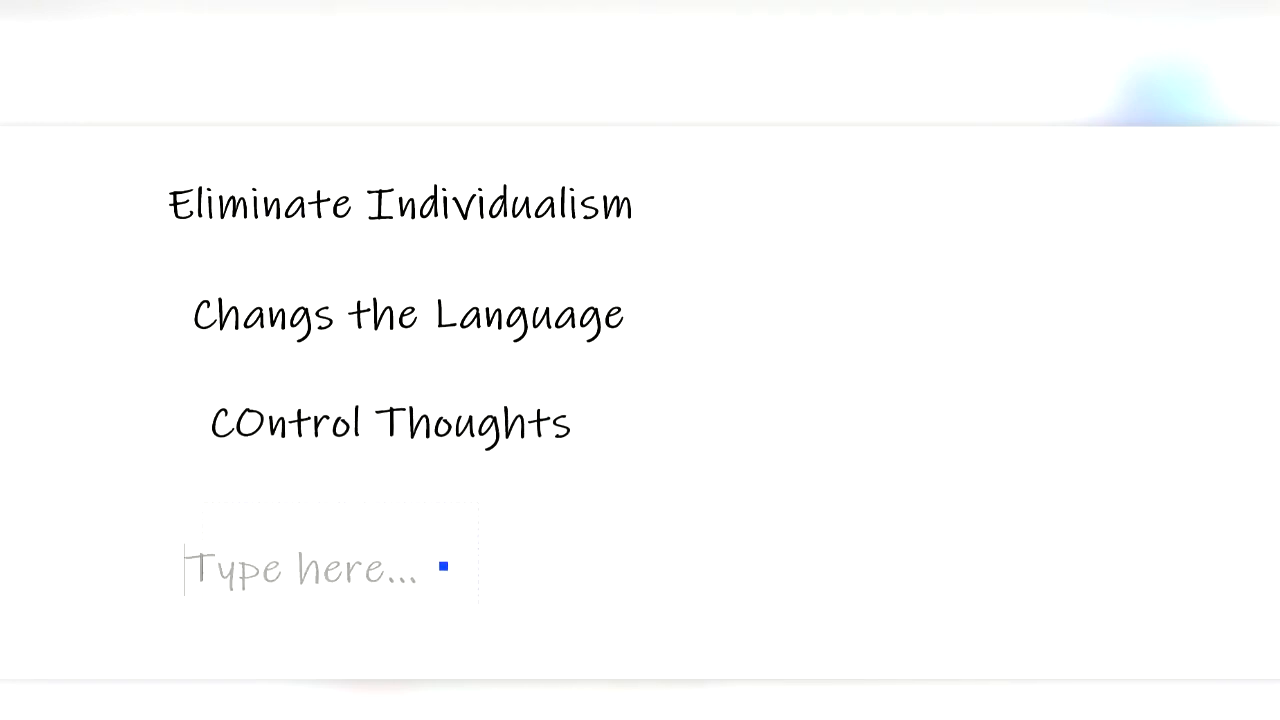
{"action": "type", "text": "The Party is"}
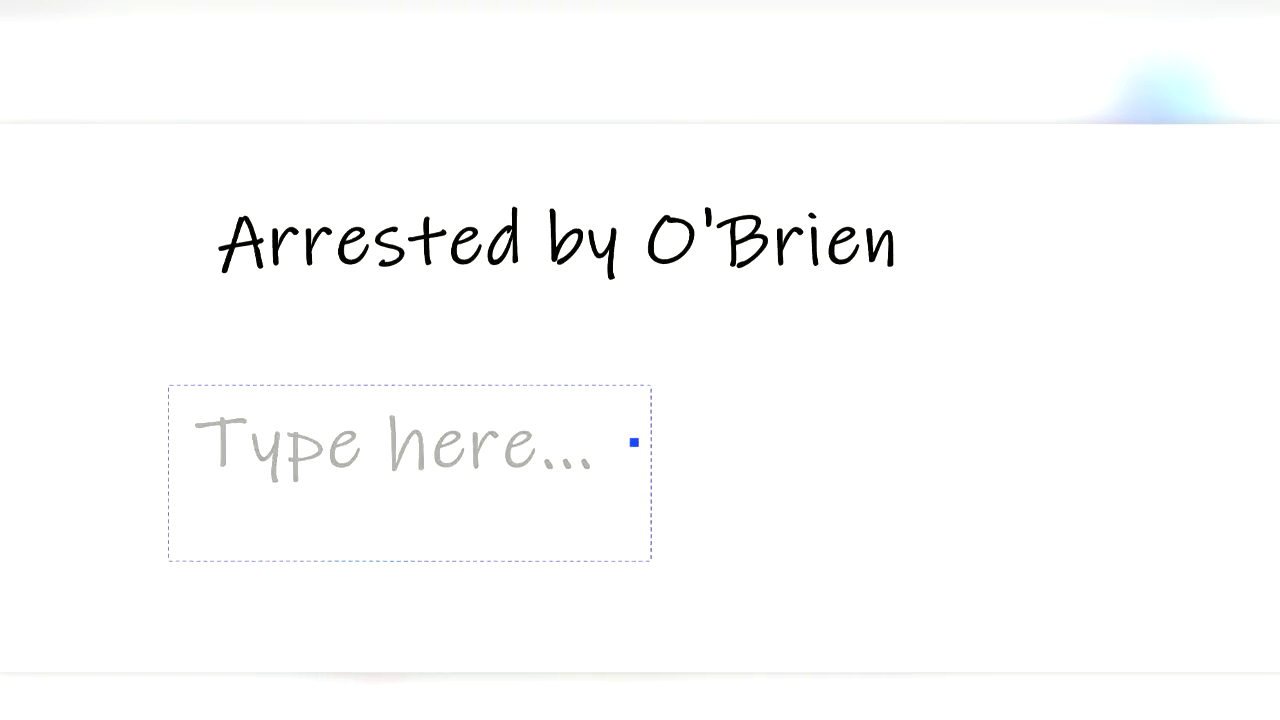
- Enter the O'Brien caption text ('O'brien in', '2+')
{"action": "type", "text": "O'brien in"}
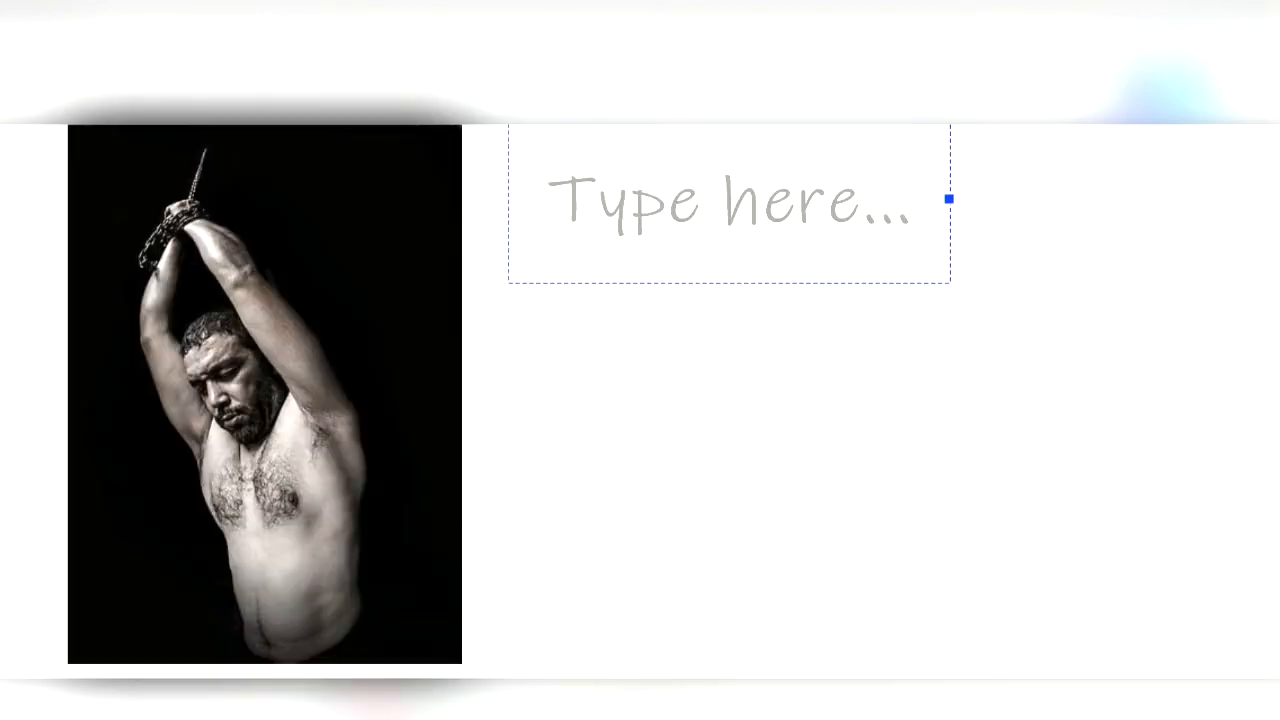
{"action": "type", "text": "2+"}
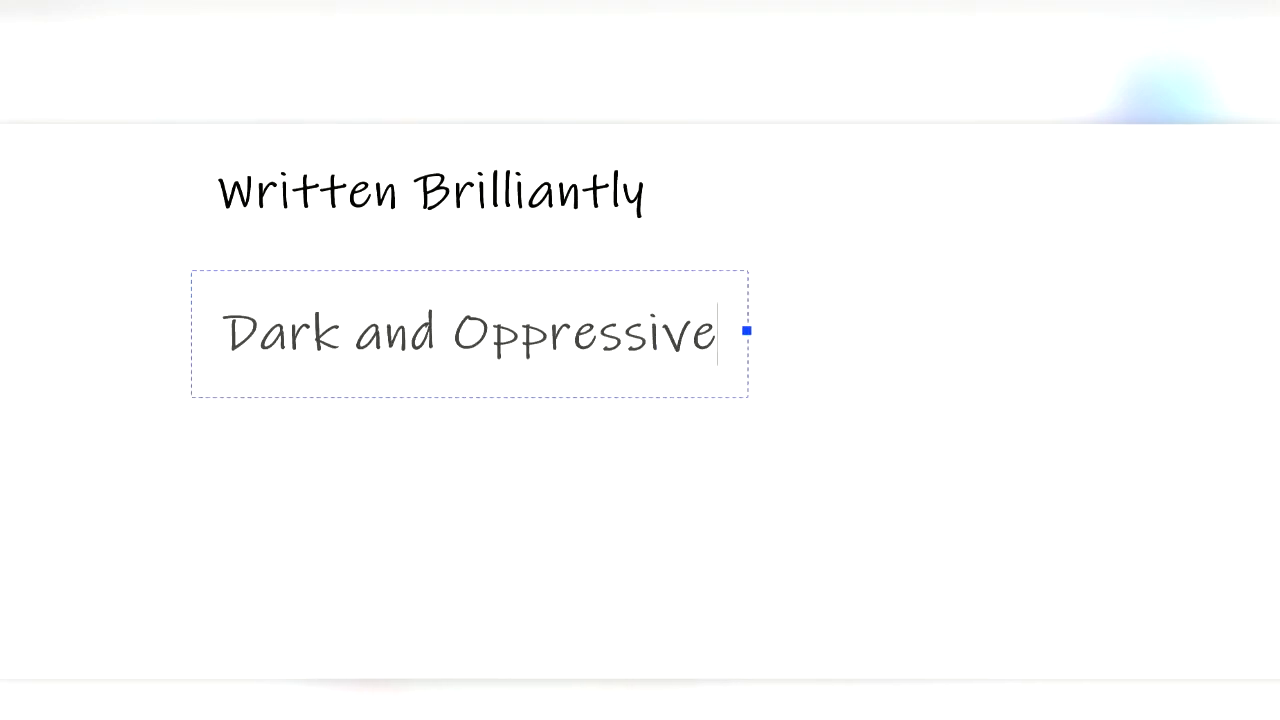
- Add 'Consistant Theme' beneath 'Dark and Oppressive'
{"action": "type", "text": "Consistant Theme"}
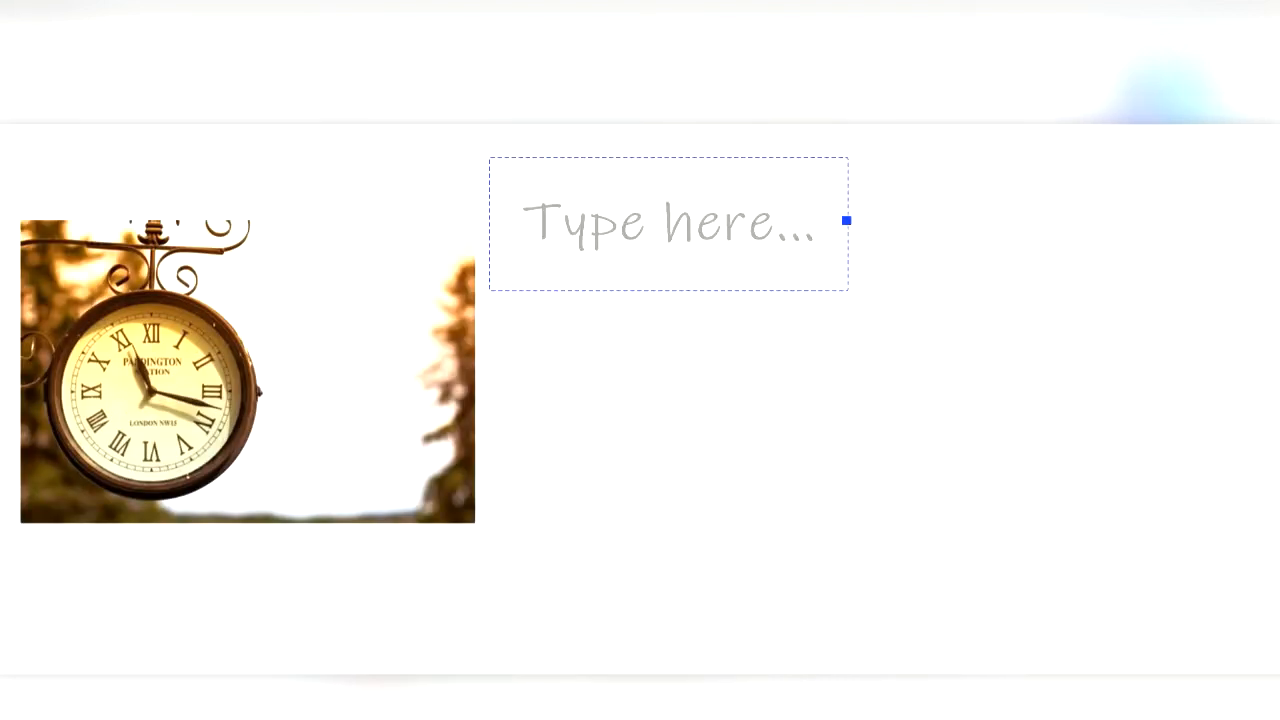
- Caption the clock photo 'Test of Time', with 'Simple Theme' on the next line
{"action": "type", "text": "Test of Time"}
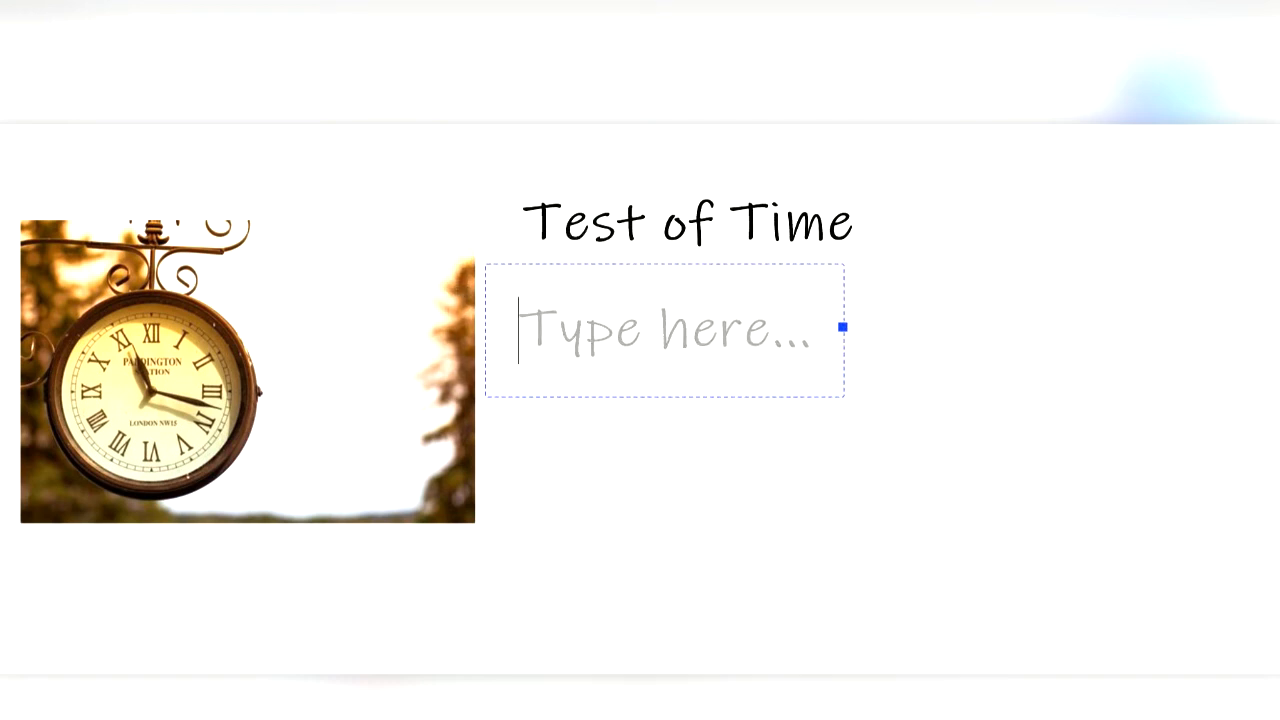
{"action": "type", "text": "Simple Theme"}
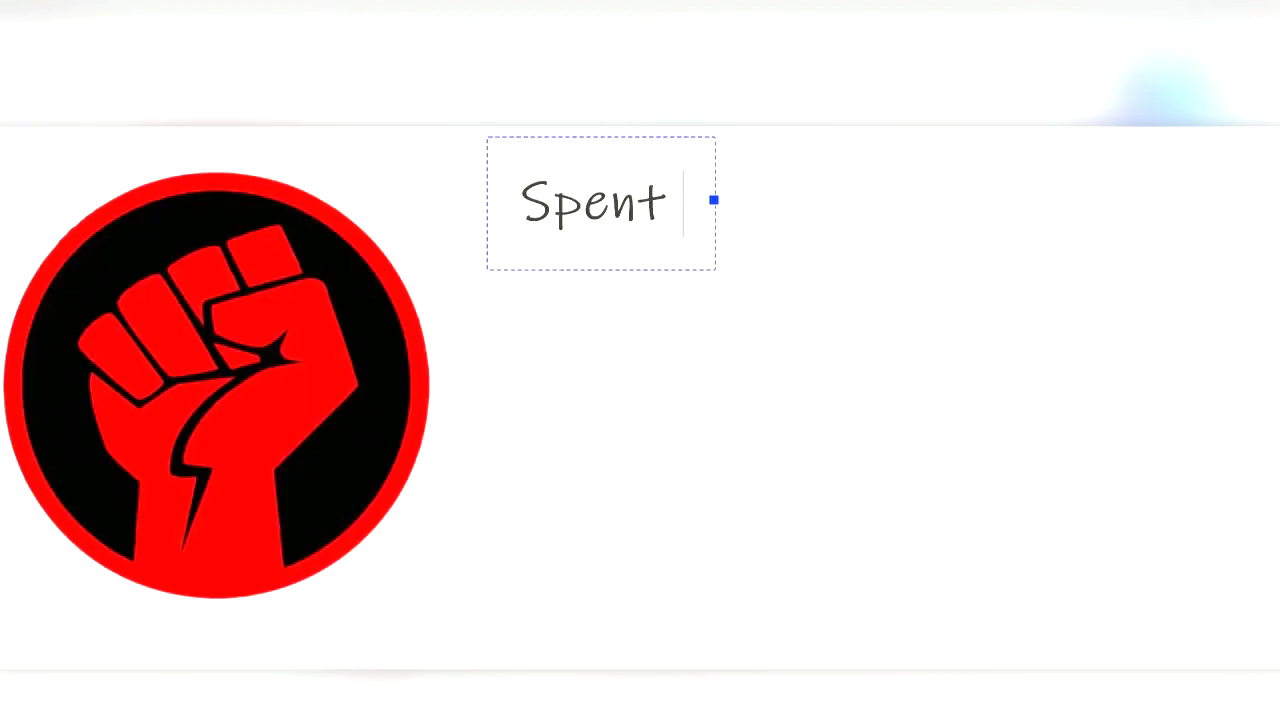
- Complete the fist caption 'Spent whole life against oppressive governments'
{"action": "type", "text": "whole life agai"}
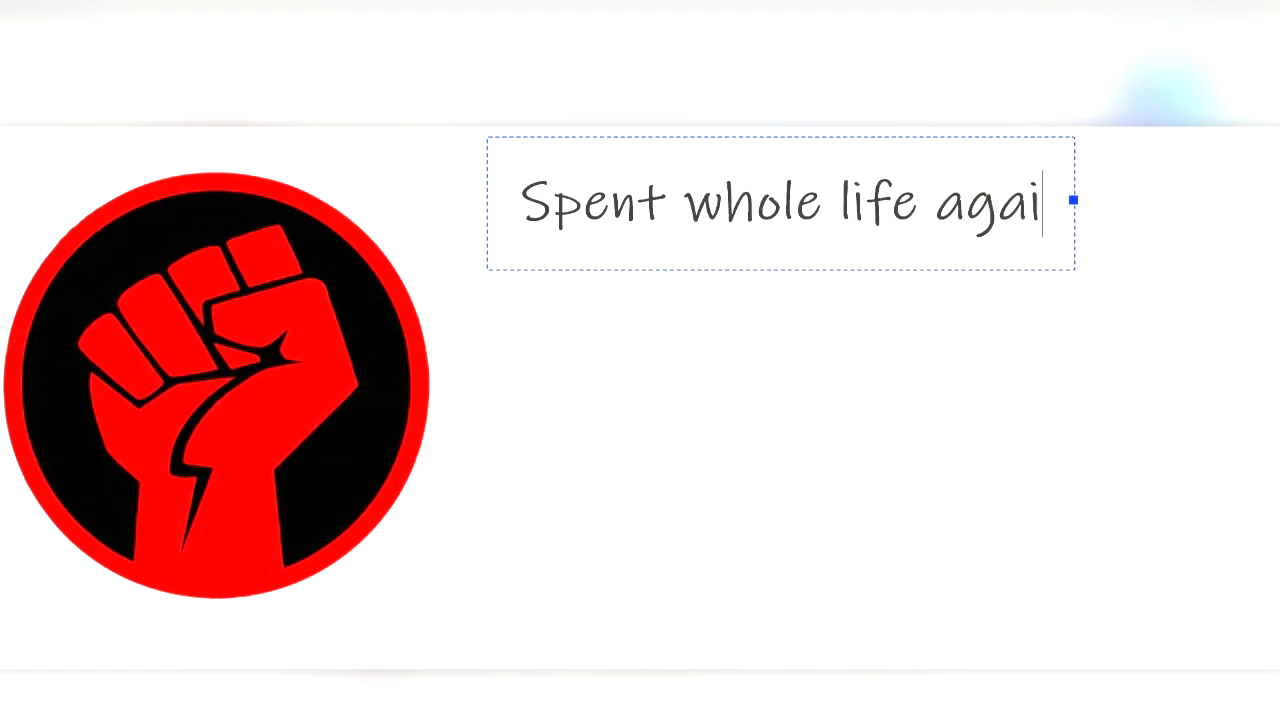
{"action": "type", "text": "nst oppress"}
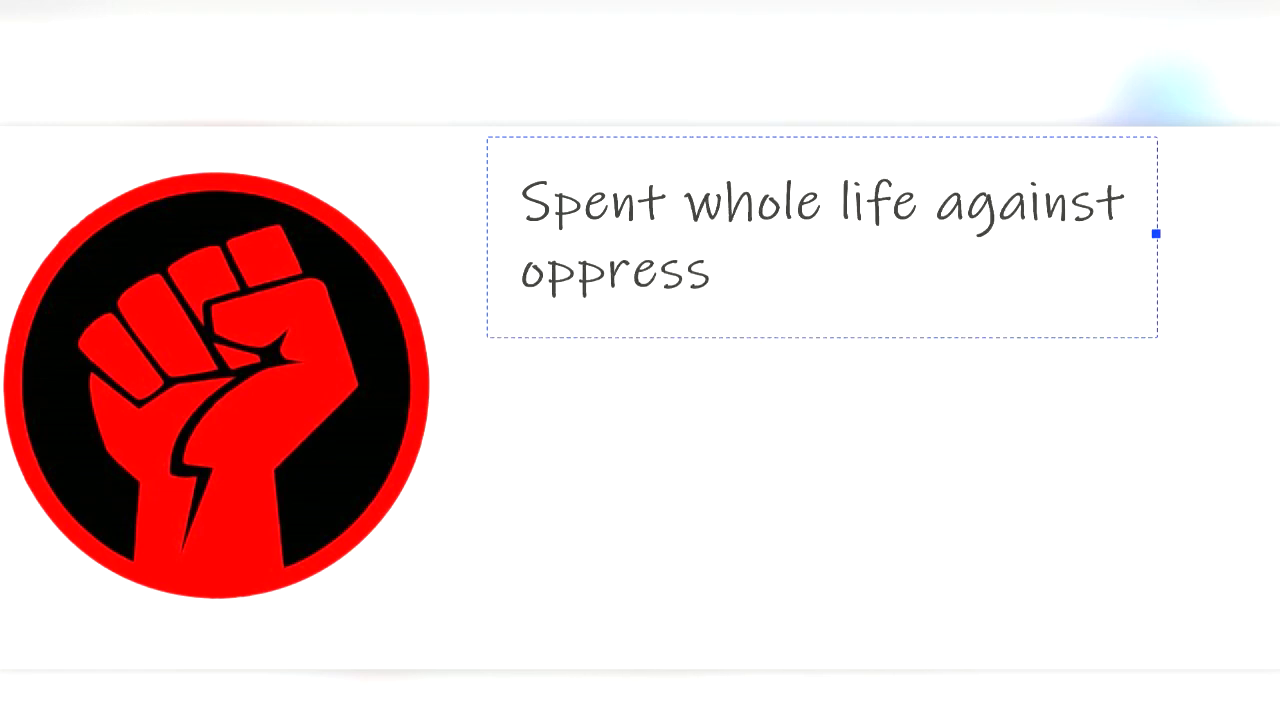
{"action": "type", "text": "ive governments"}
{"action": "type", "text": "B"}
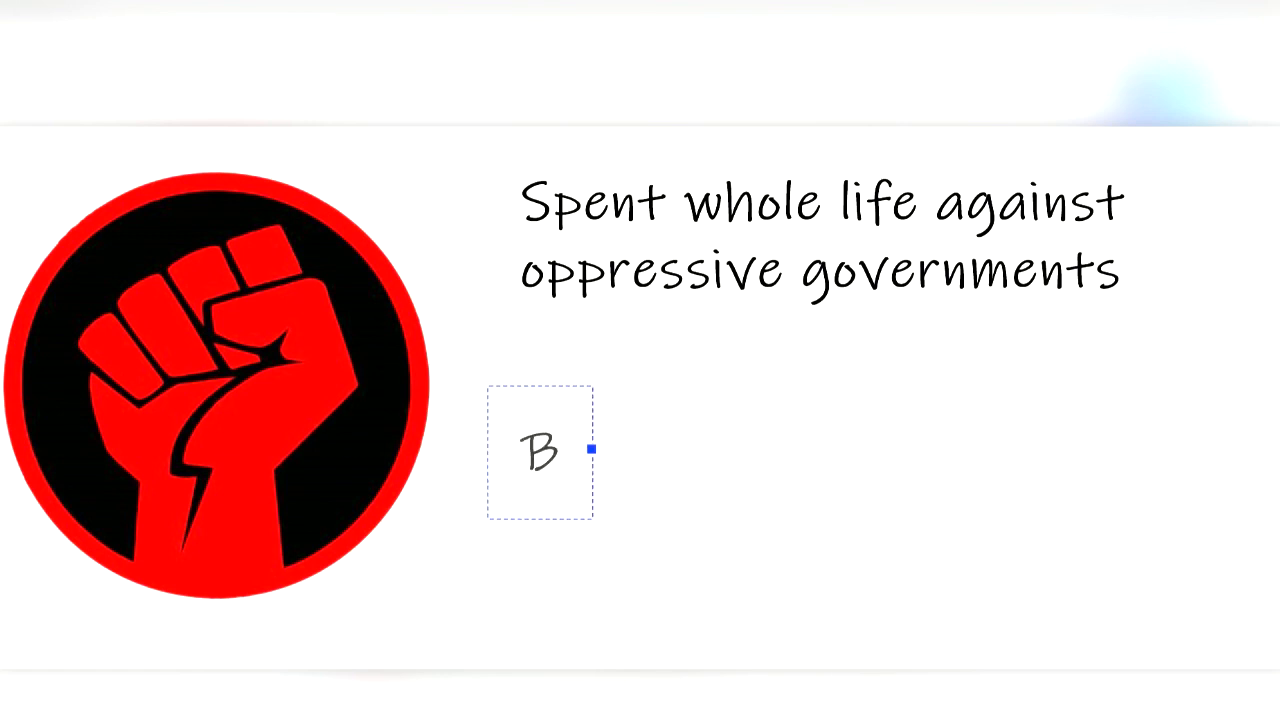
- Add the captions 'Based in reality' and 'MASTERPIECE' below it
{"action": "type", "text": "ased i"}
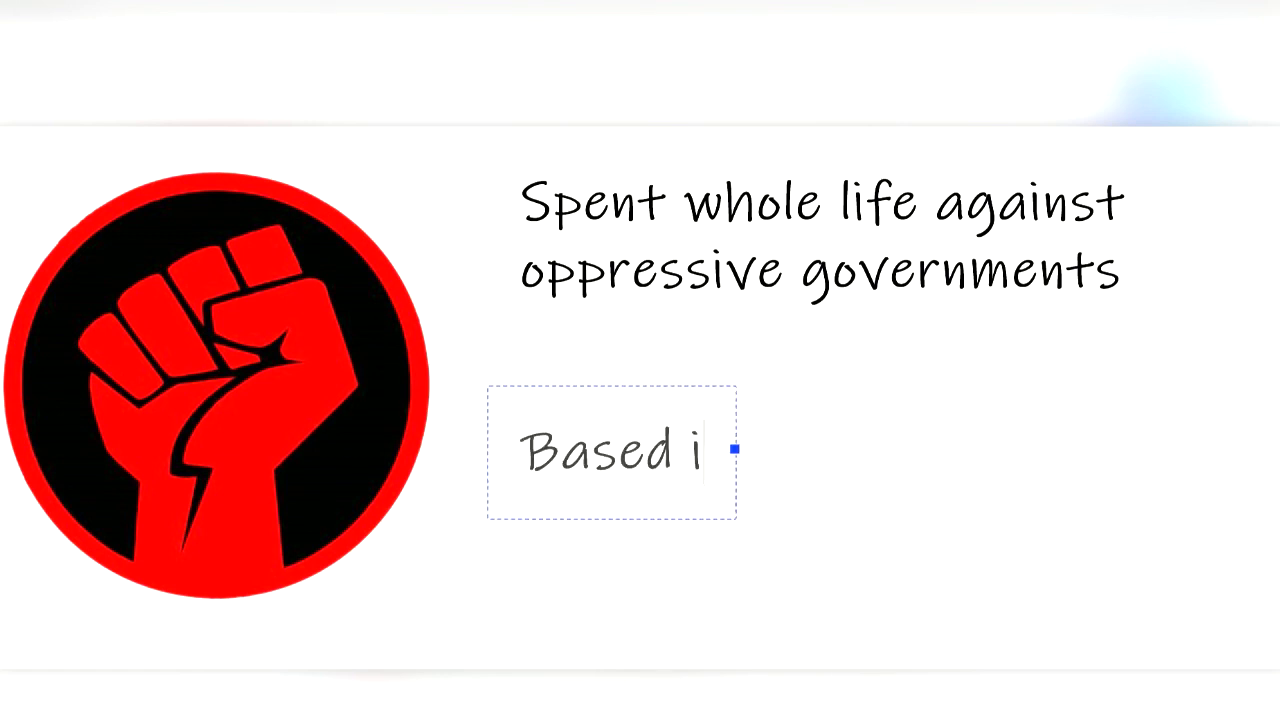
{"action": "type", "text": "n reali"}
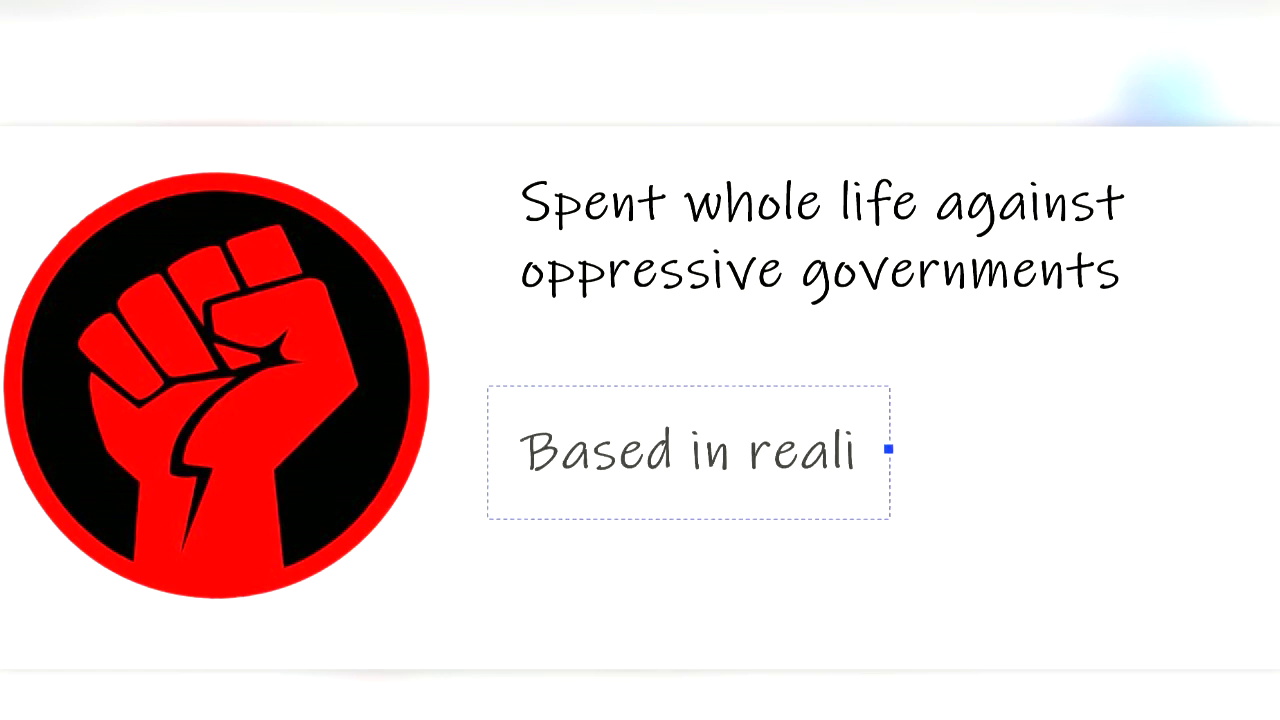
{"action": "type", "text": "ty"}
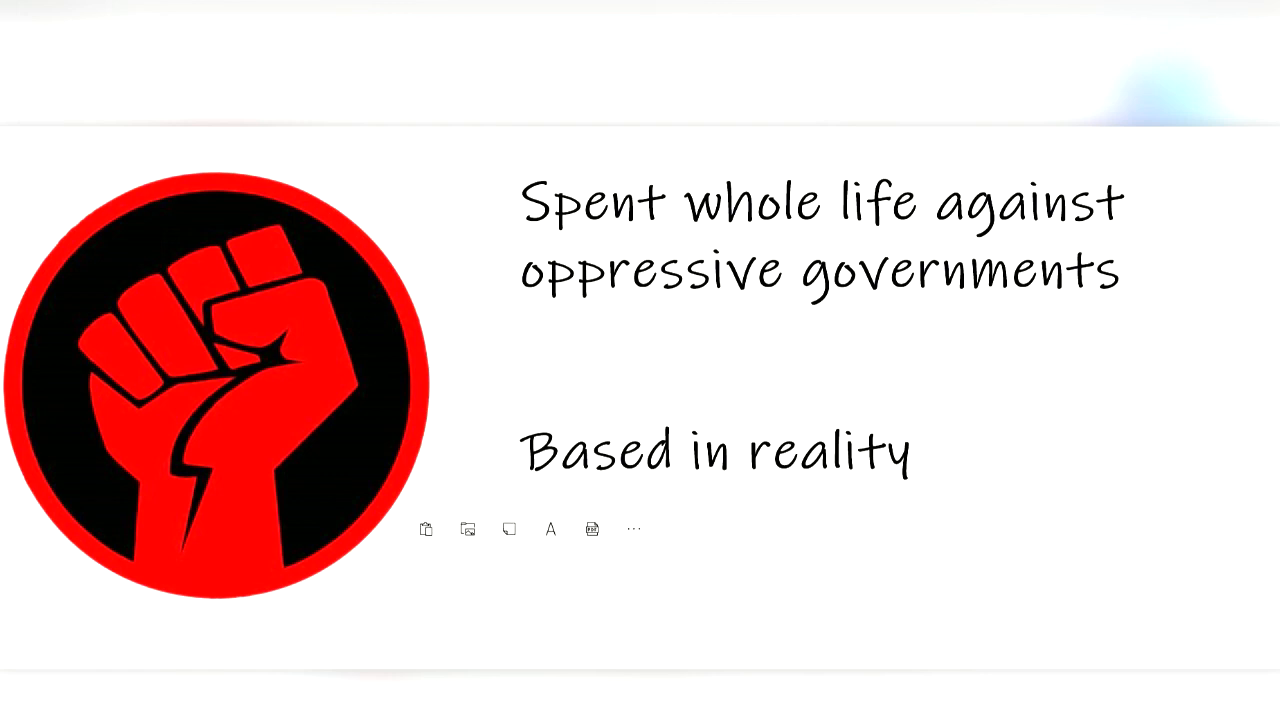
{"action": "type", "text": "MAST"}
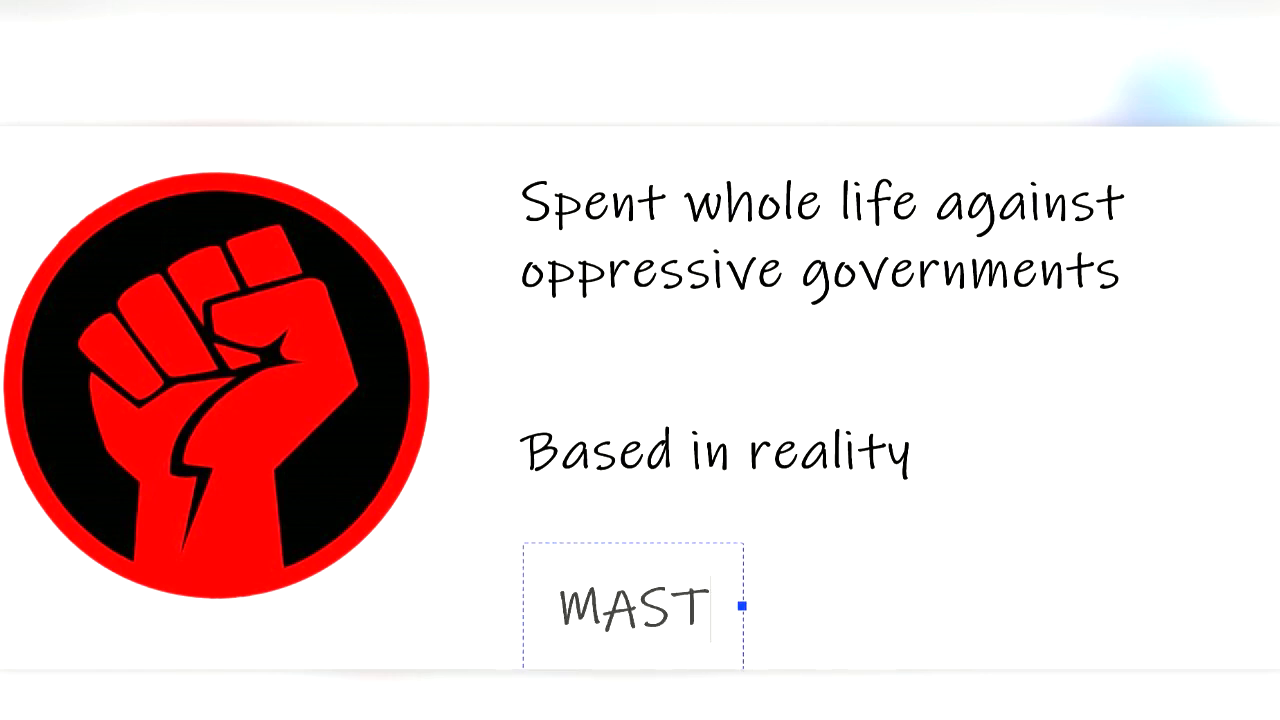
{"action": "type", "text": "ERPIECE"}
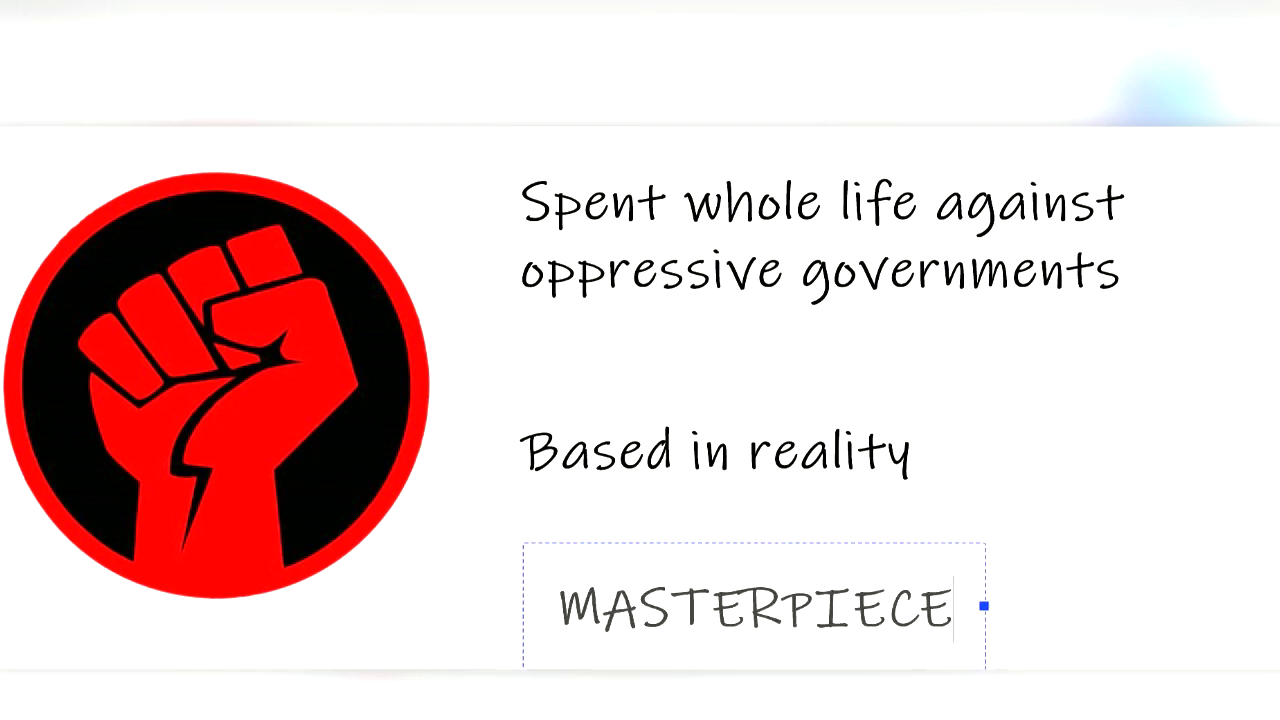